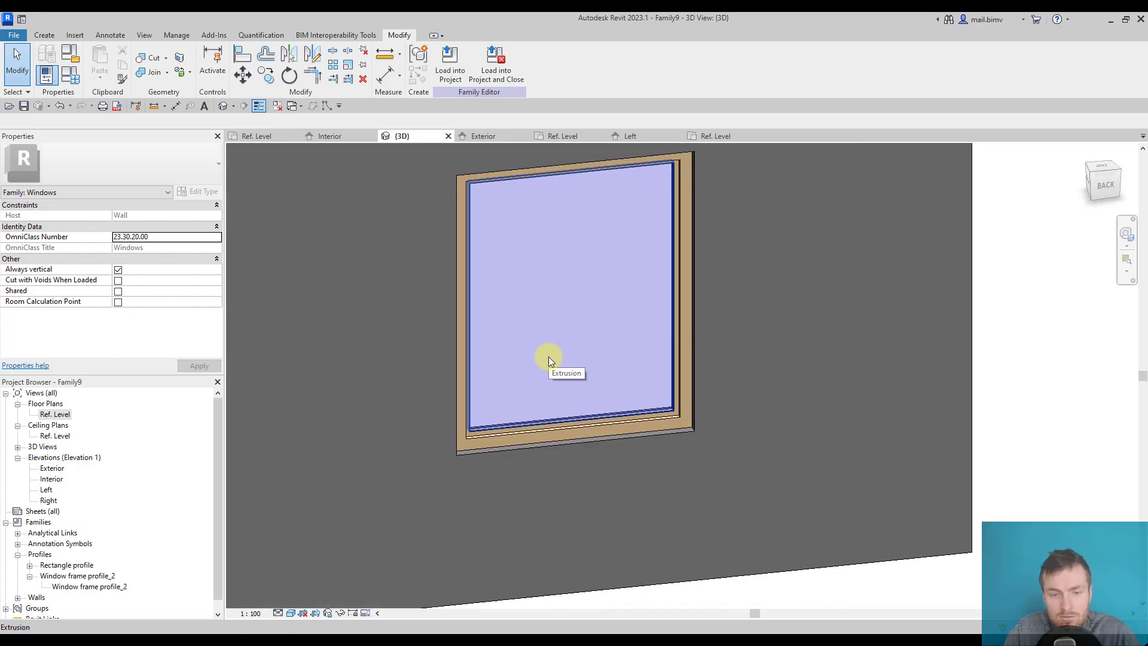
{"action": "mouse_move", "coordinate": [541, 399]}
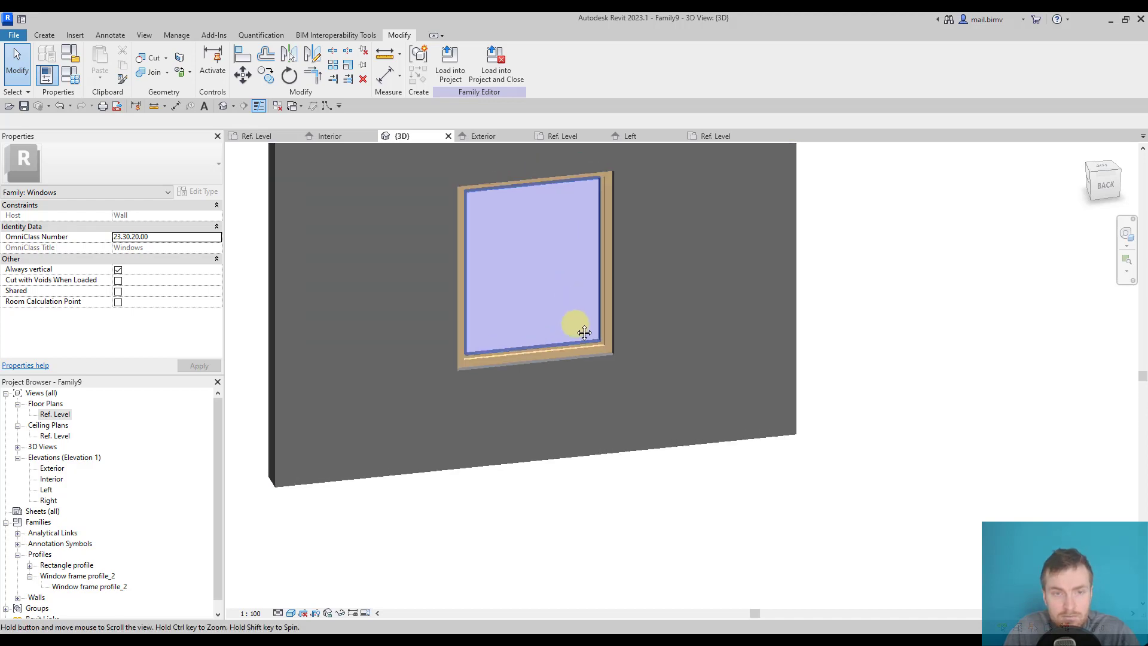
Step: Start a new family from Metric Generic Model.rft, then begin an extrusion in the Front elevation
{"action": "left_click", "coordinate": [13, 34]}
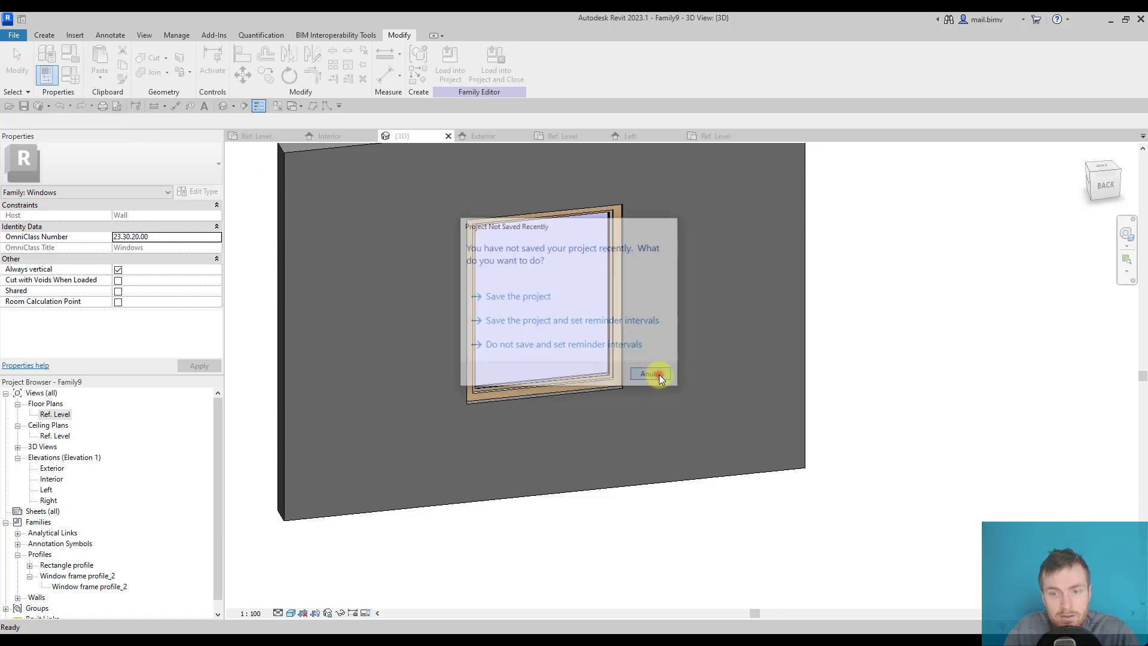
{"action": "left_click", "coordinate": [647, 375]}
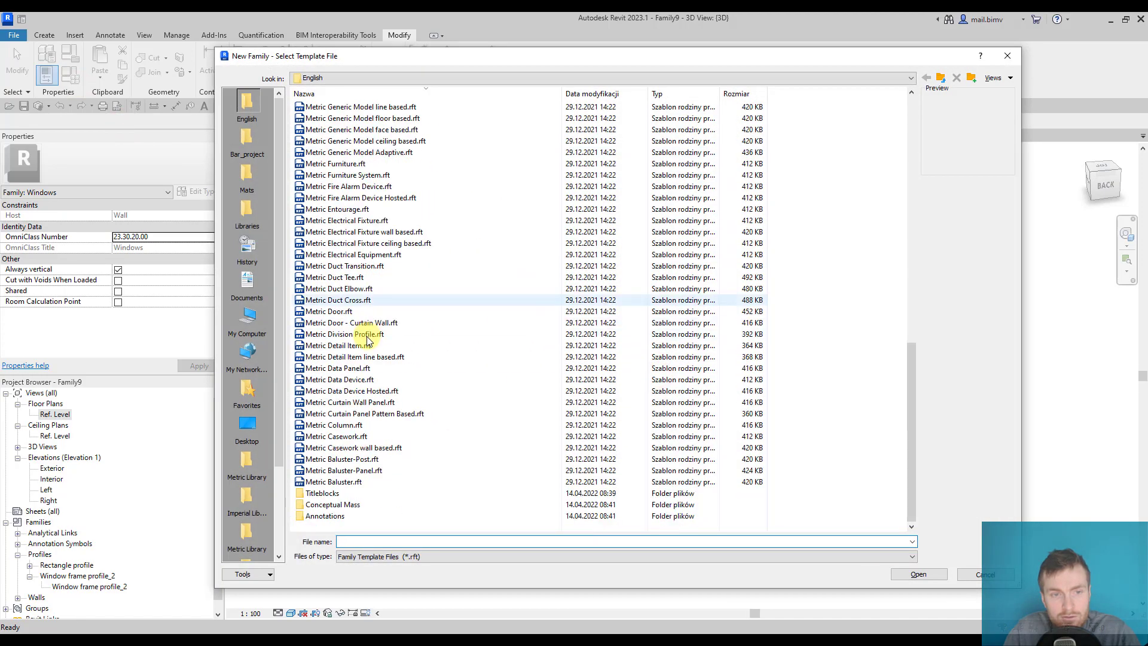
{"action": "left_click", "coordinate": [343, 254]}
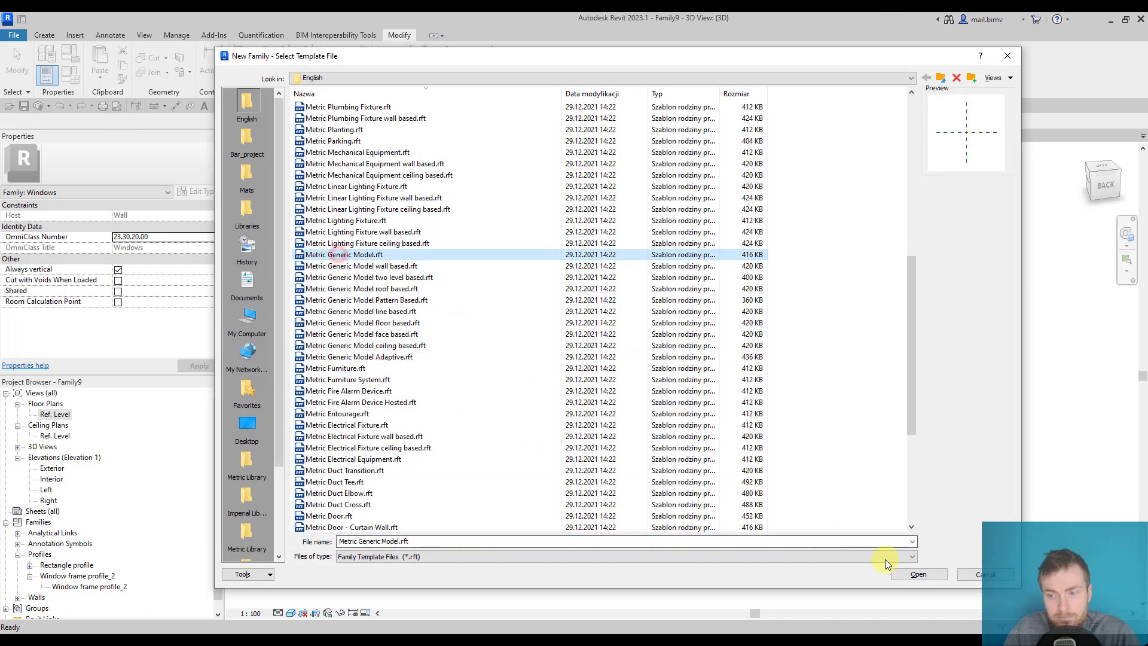
{"action": "left_click", "coordinate": [918, 574]}
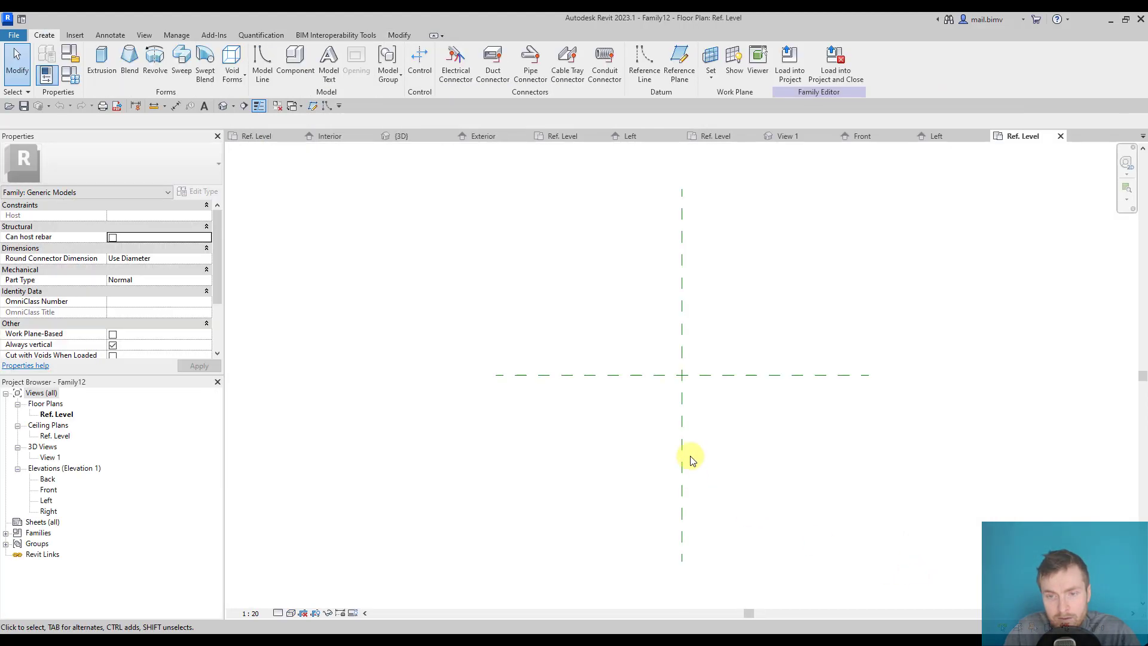
{"action": "double_click", "coordinate": [48, 489]}
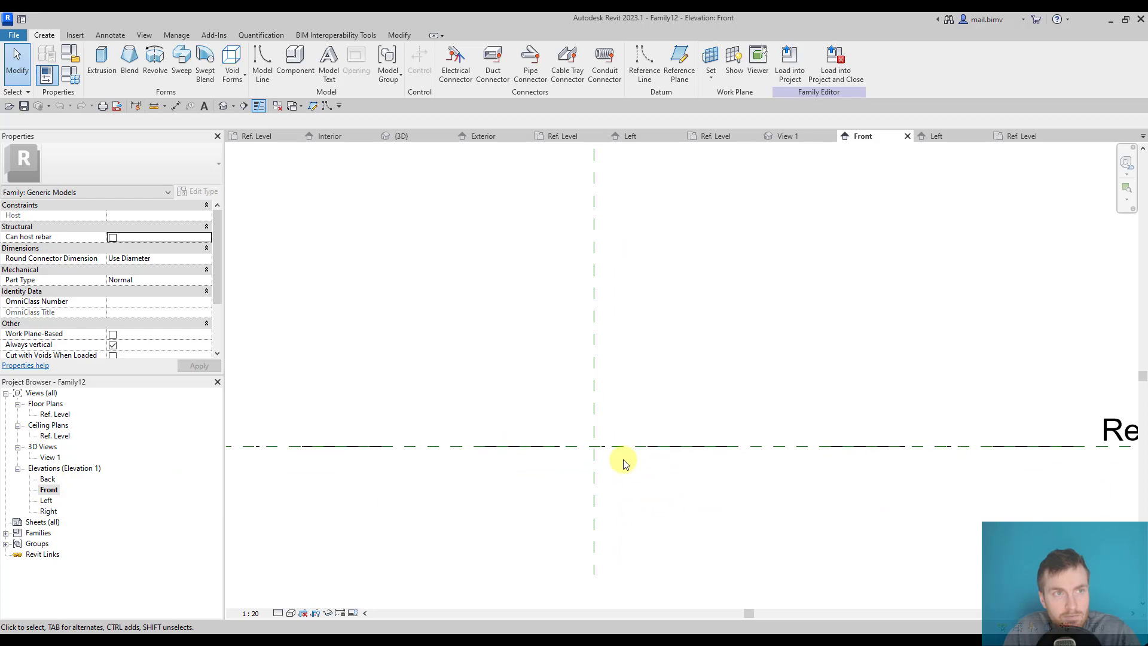
{"action": "mouse_move", "coordinate": [101, 59]}
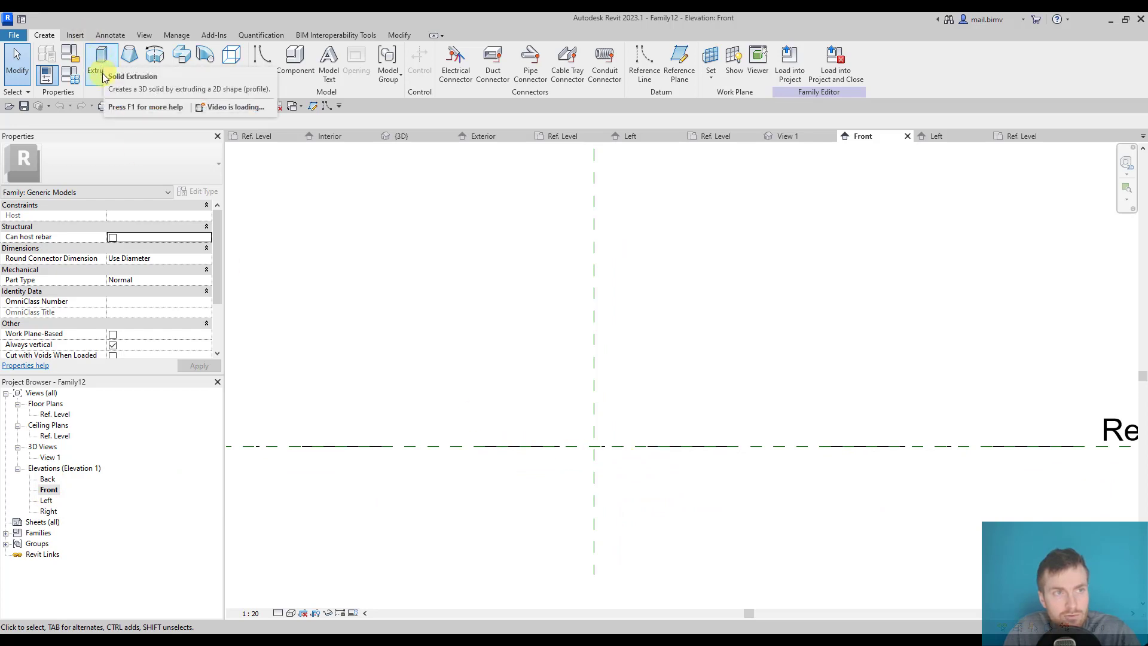
{"action": "left_click", "coordinate": [101, 62]}
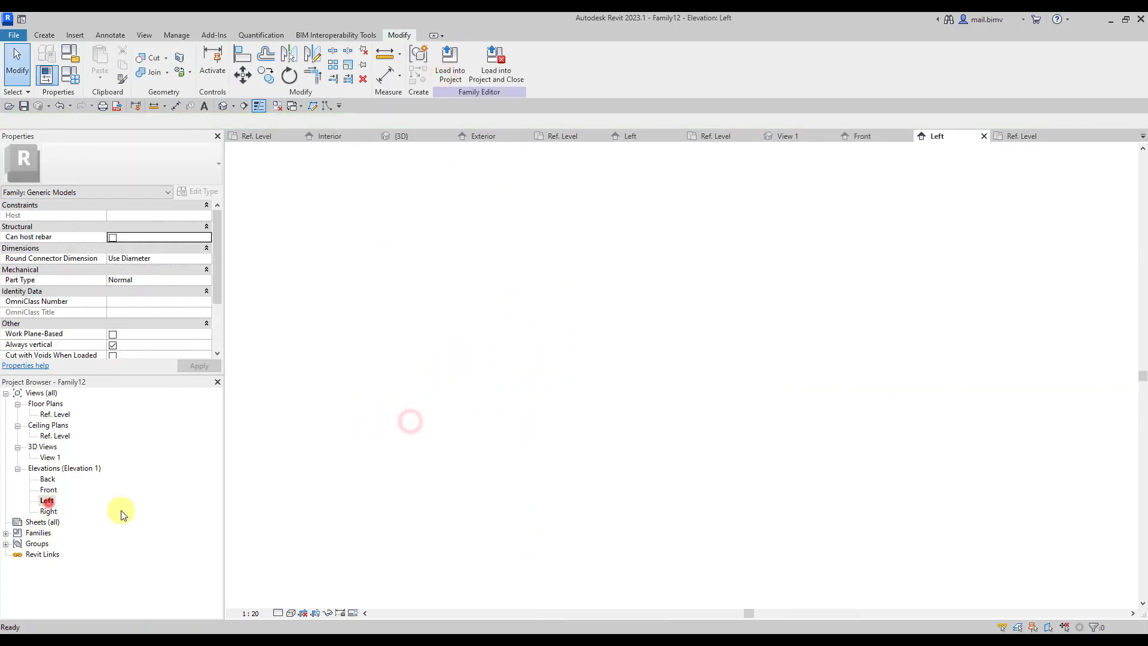
Step: Model the handle's bent grip with a Sweep from the Create tab
{"action": "left_click", "coordinate": [44, 35]}
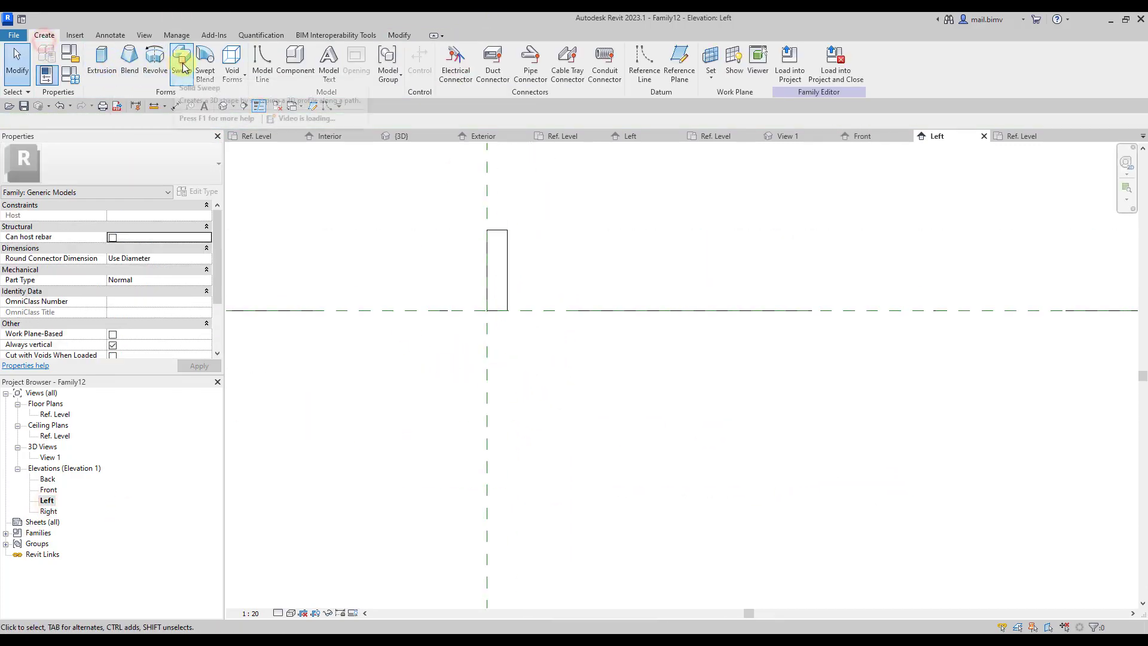
{"action": "left_click", "coordinate": [181, 62]}
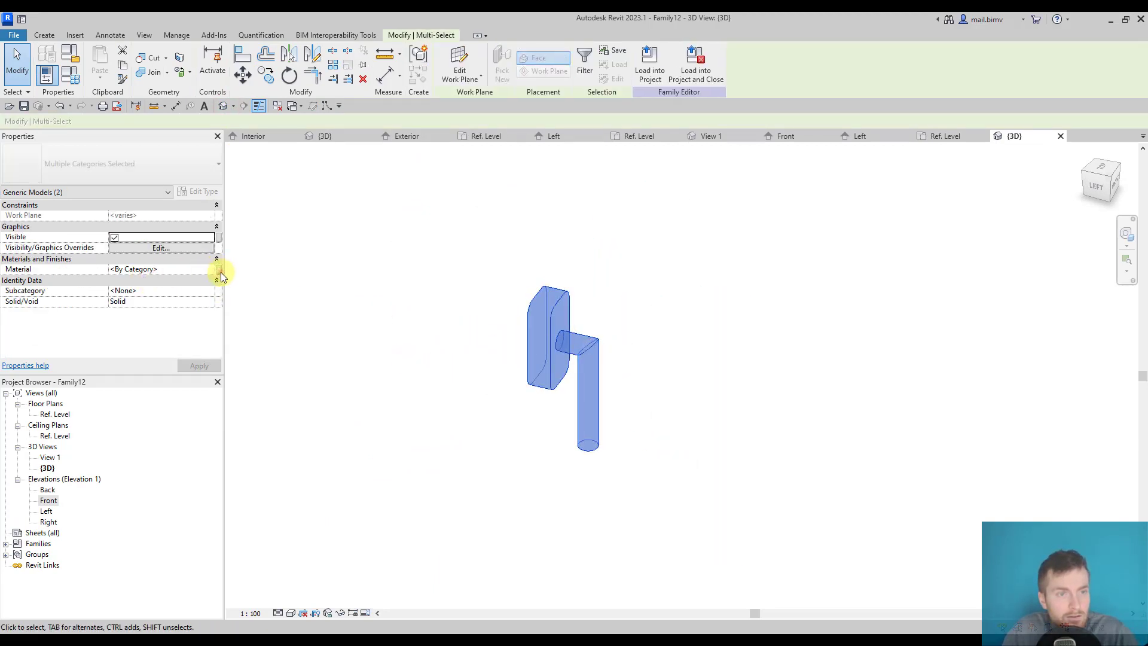
{"action": "left_click", "coordinate": [218, 268]}
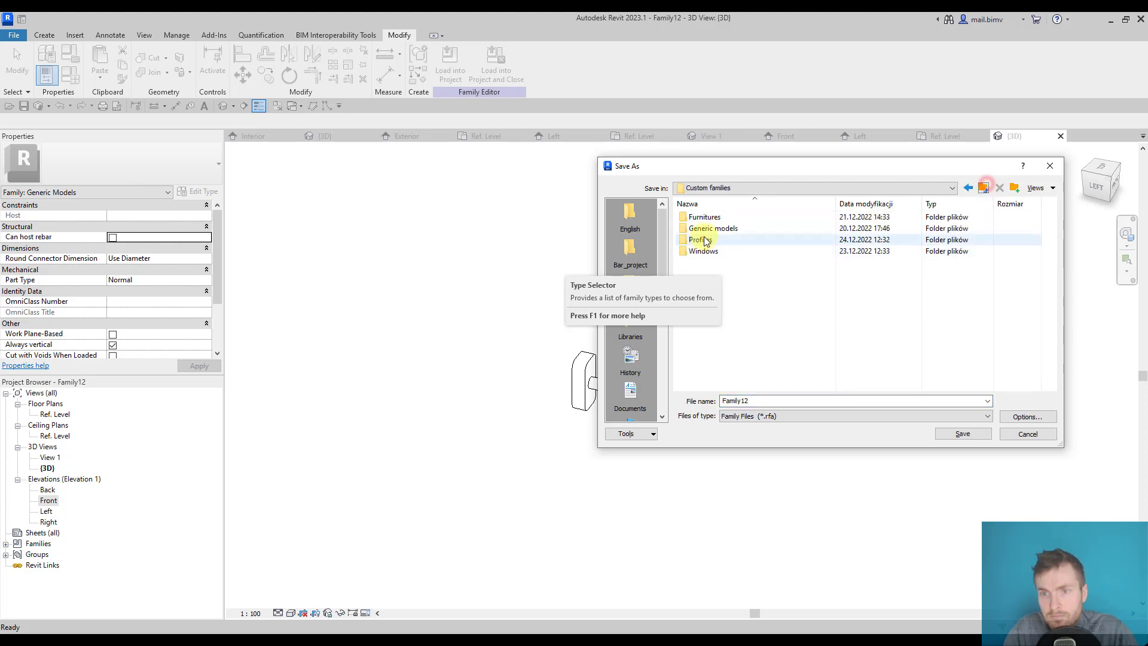
Step: Save as Handle window.rfa in Custom families and load it into the window family
{"action": "double_click", "coordinate": [711, 228]}
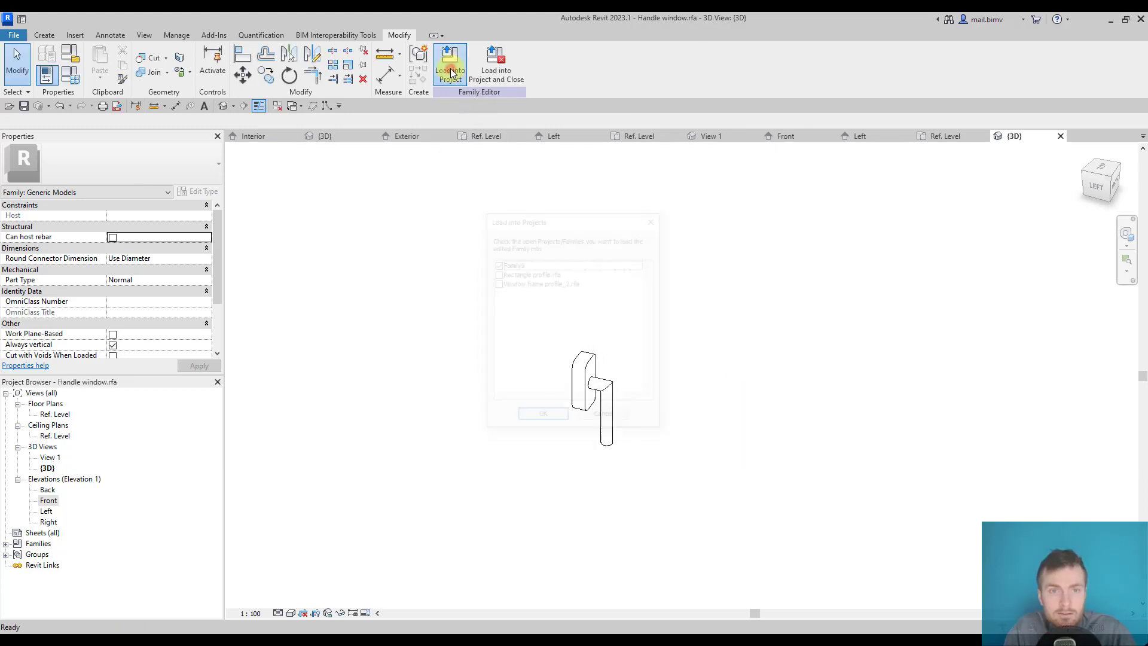
{"action": "left_click", "coordinate": [544, 413]}
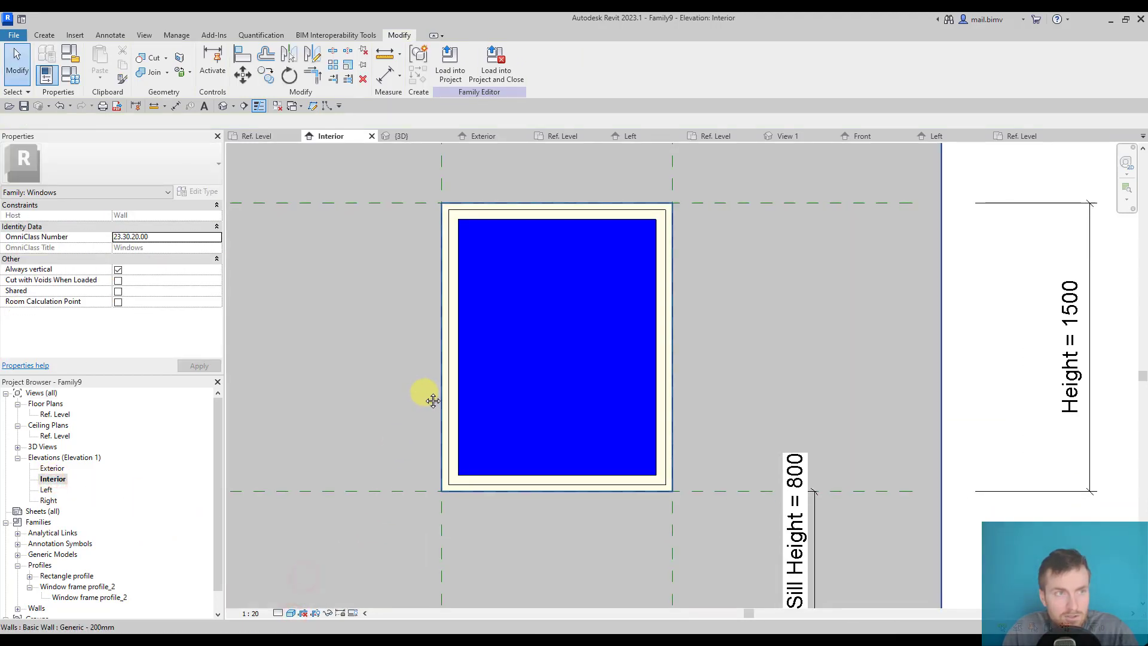
Step: Place a Handle window component near the wall's bottom edge using Component
{"action": "left_click", "coordinate": [44, 35]}
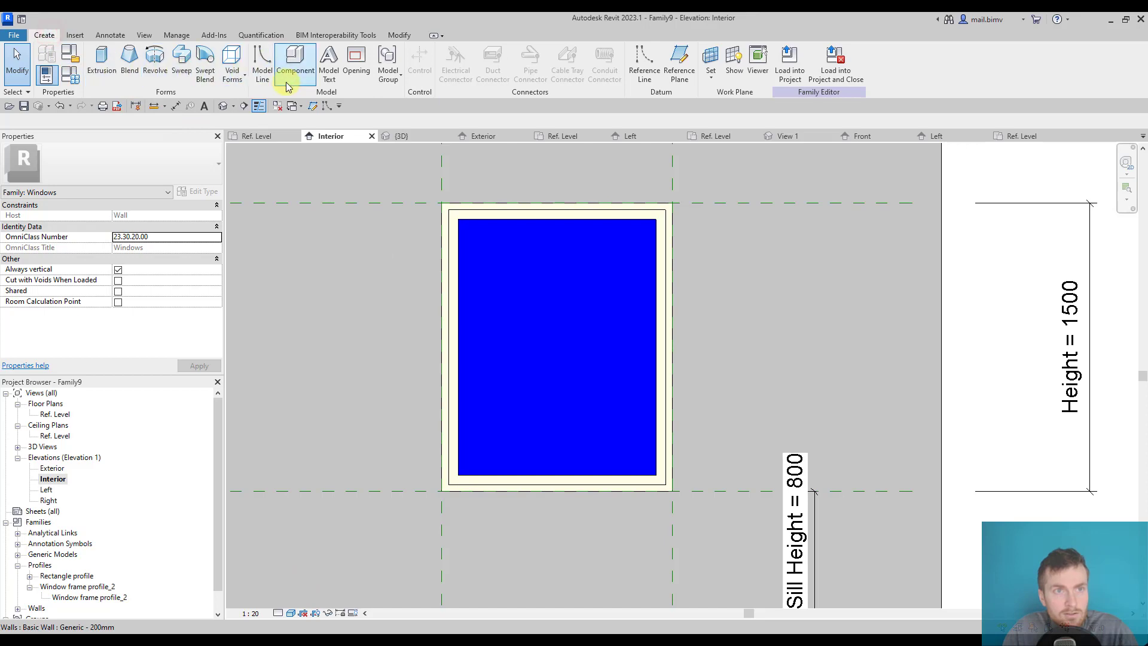
{"action": "mouse_move", "coordinate": [295, 62]}
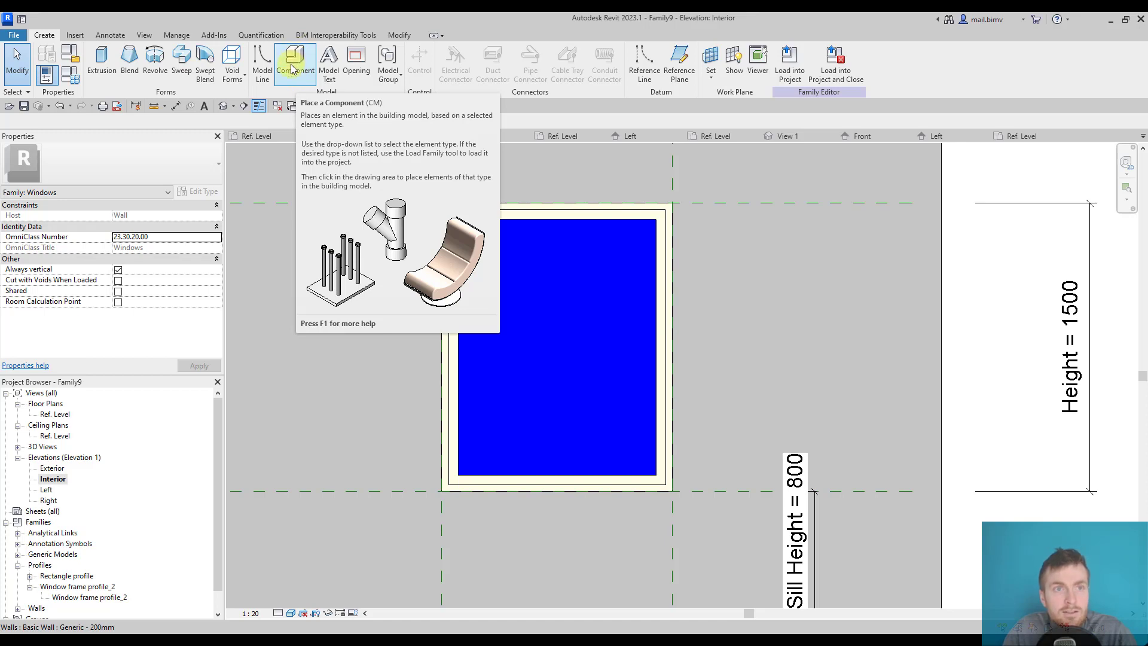
{"action": "left_click", "coordinate": [295, 62]}
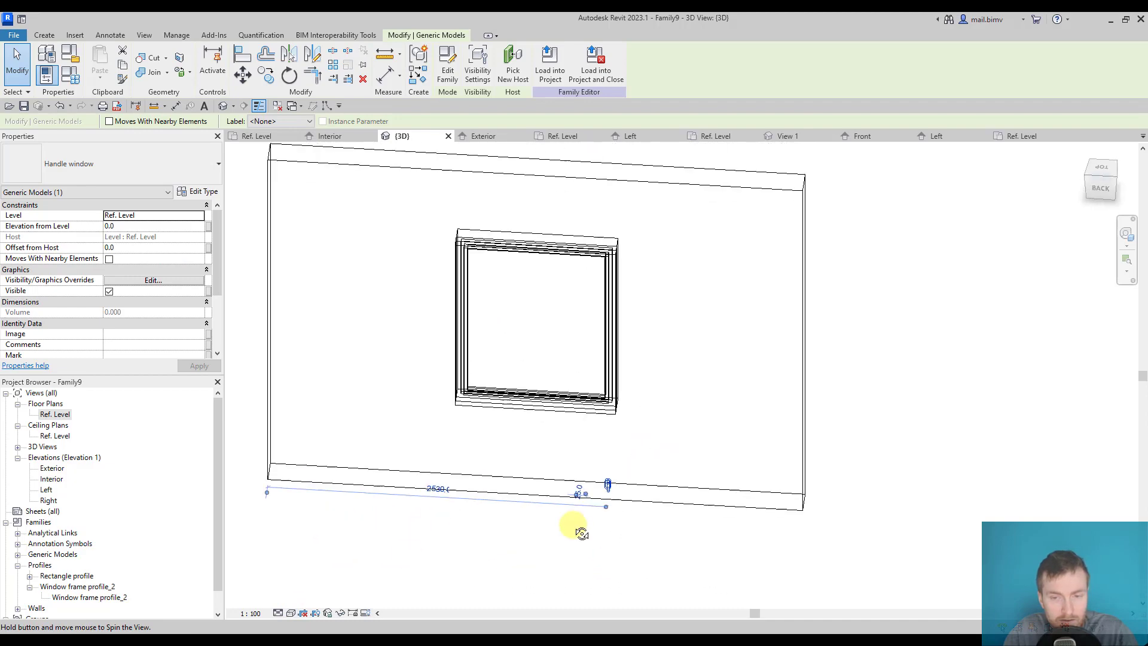
Step: Orbit to the placed handle and open Handle window.rfa with Edit Family
{"action": "left_click_drag", "start_coordinate": [578, 533], "coordinate": [589, 477]}
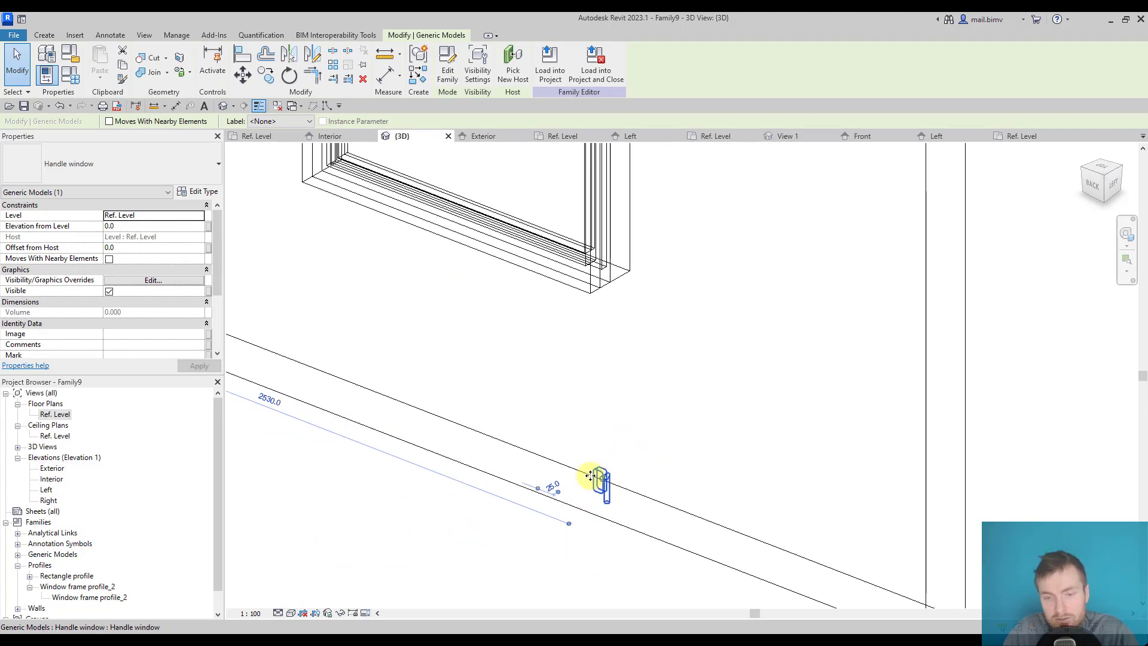
{"action": "left_click", "coordinate": [54, 413]}
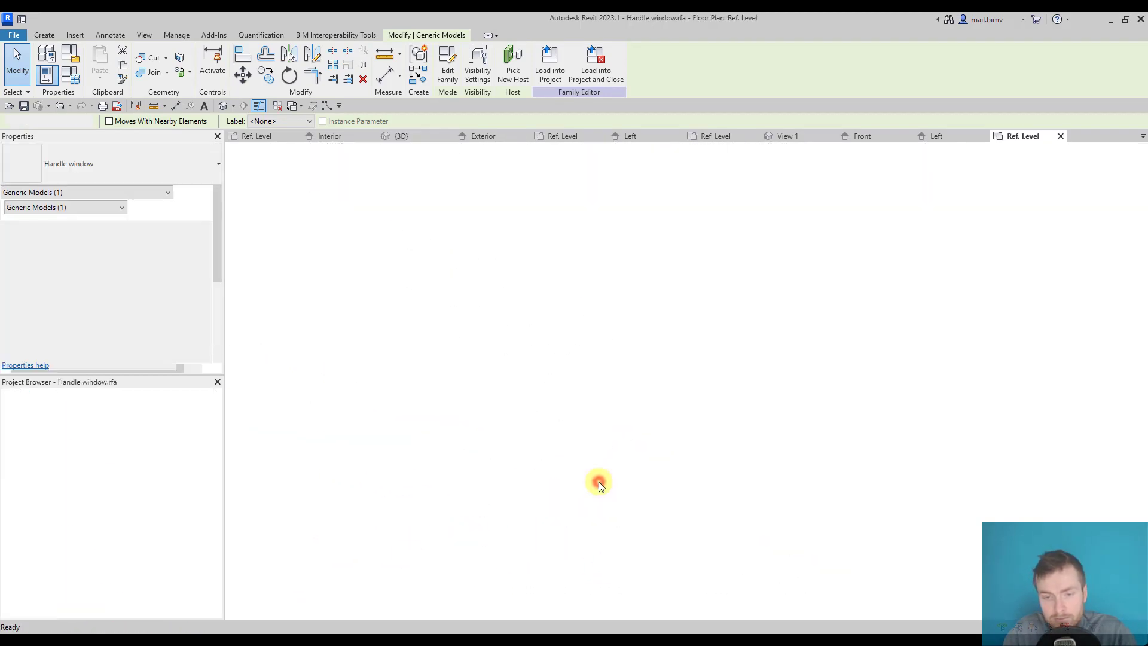
{"action": "left_click", "coordinate": [599, 483]}
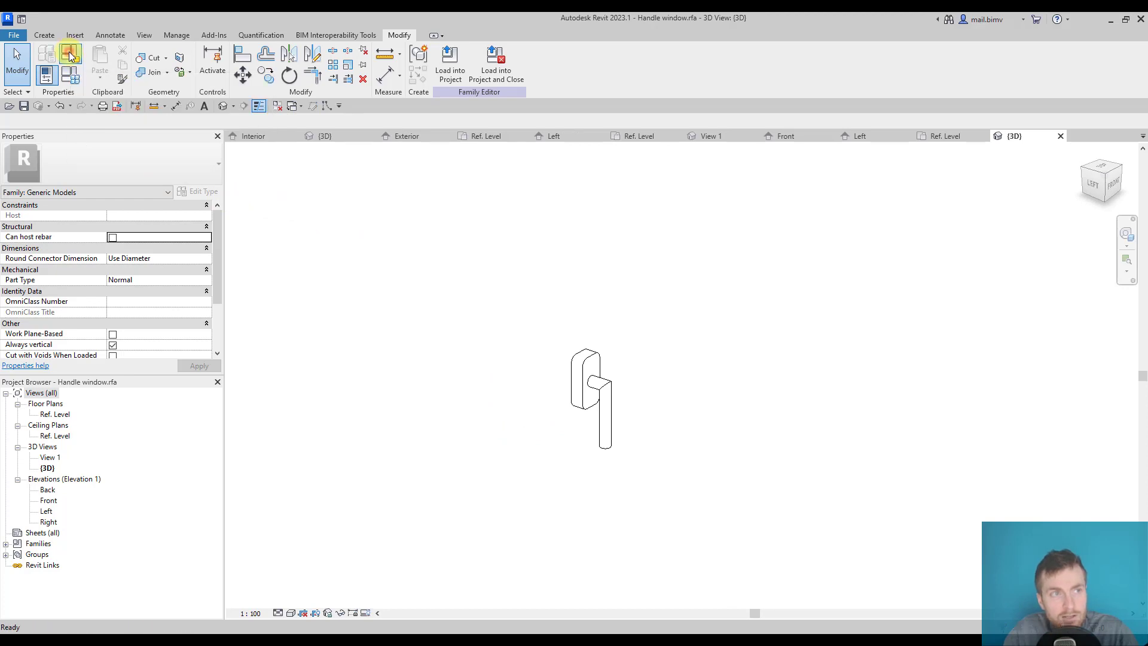
Step: Keep the handle in Generic Models, make it Work Plane-Based, and confirm
{"action": "left_click", "coordinate": [70, 53]}
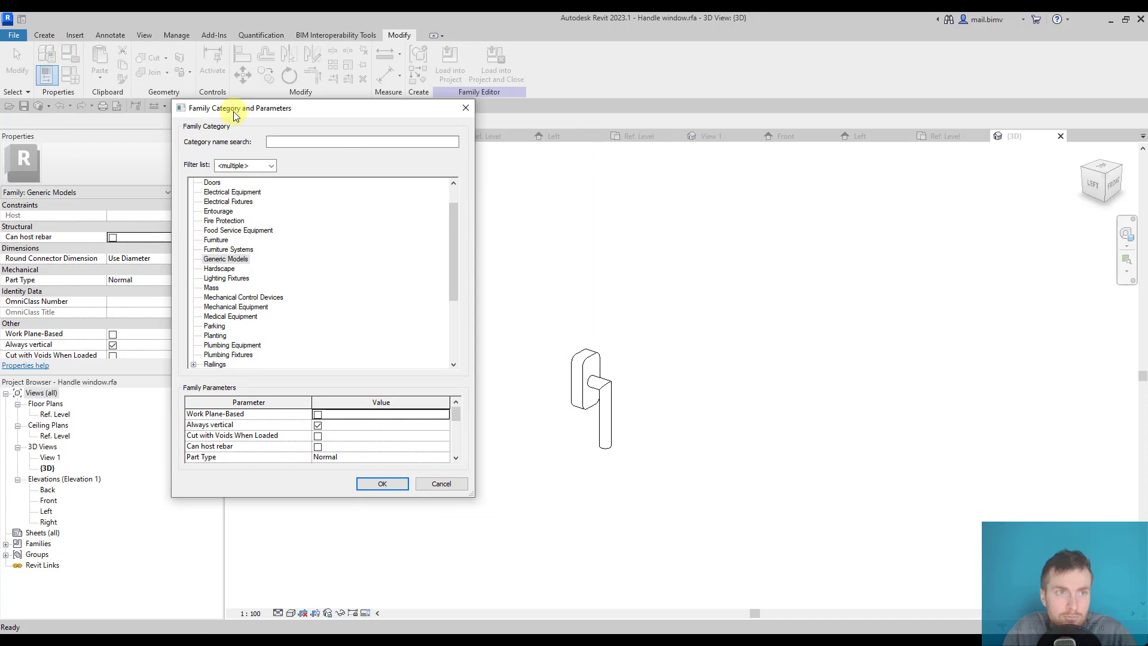
{"action": "mouse_move", "coordinate": [337, 282]}
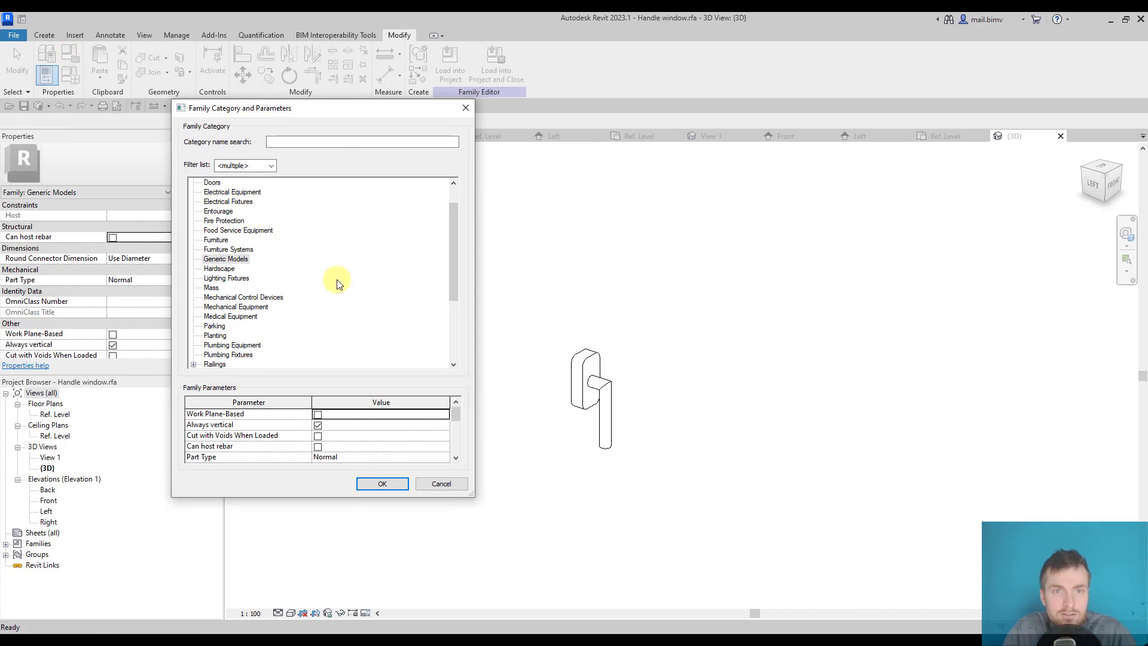
{"action": "mouse_move", "coordinate": [345, 284]}
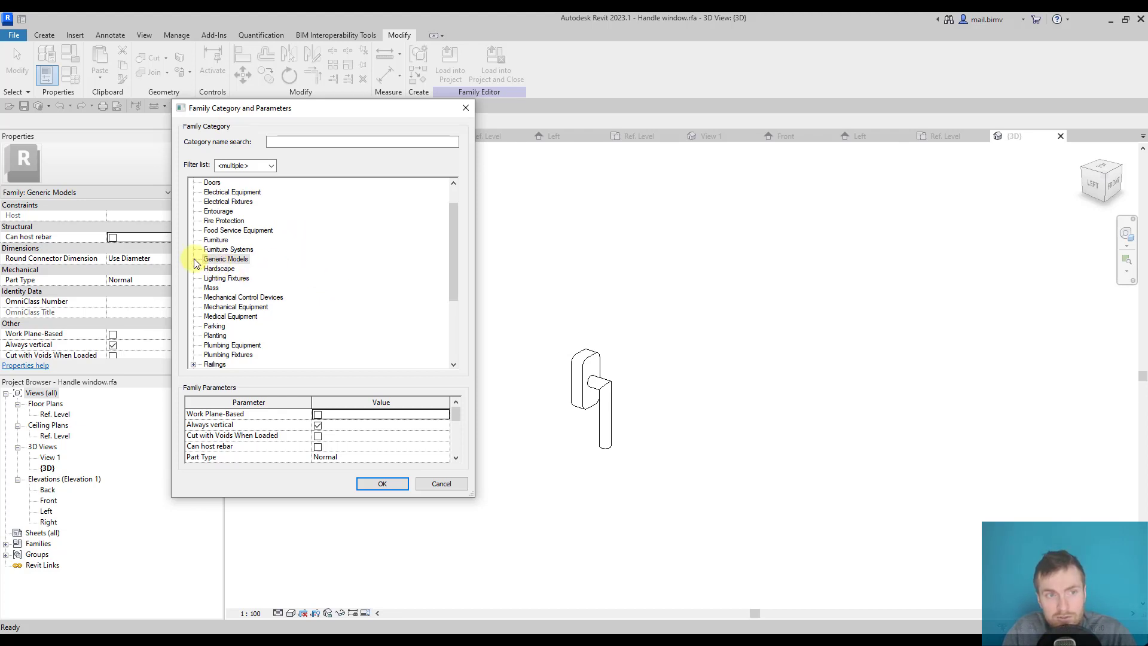
{"action": "left_click", "coordinate": [226, 258]}
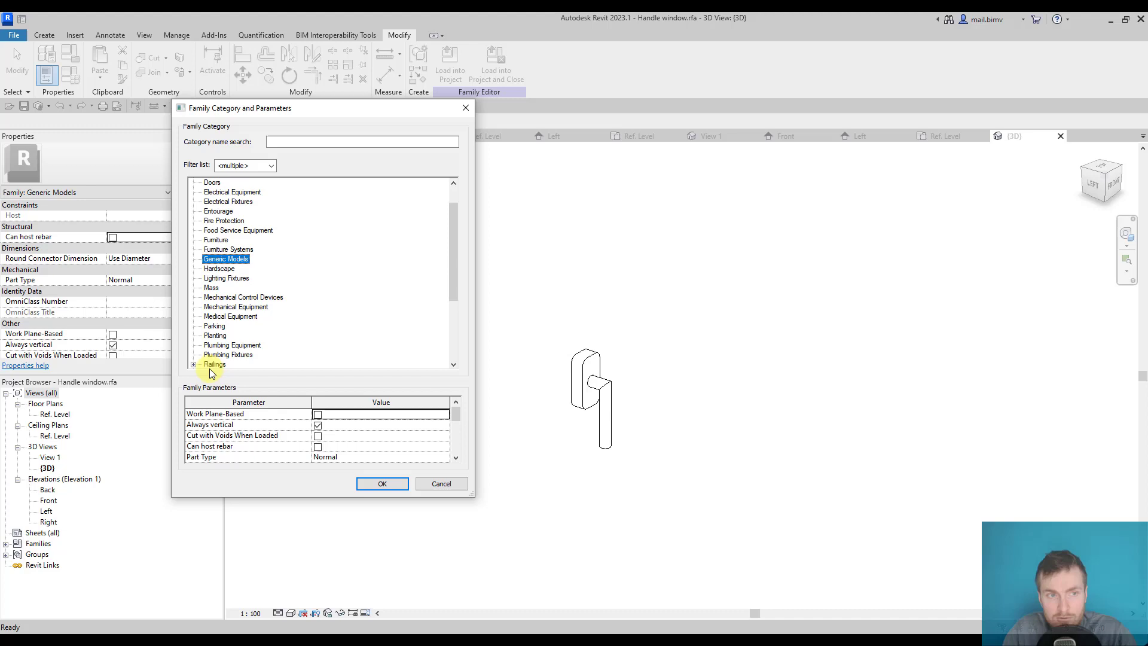
{"action": "mouse_move", "coordinate": [297, 407]}
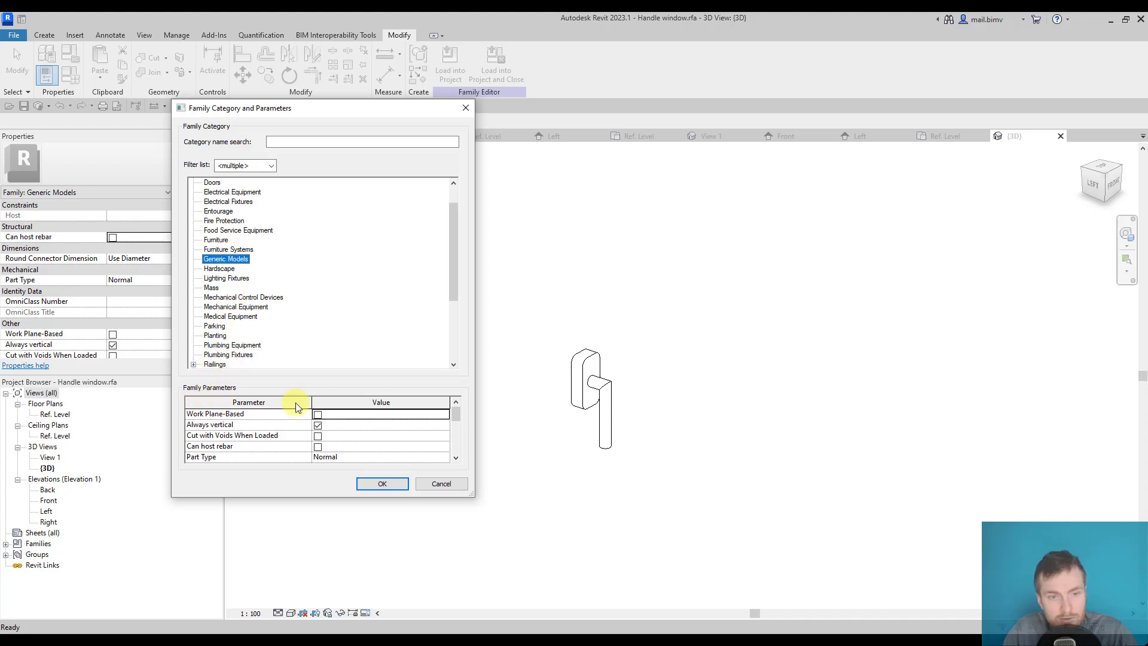
{"action": "mouse_move", "coordinate": [456, 420]}
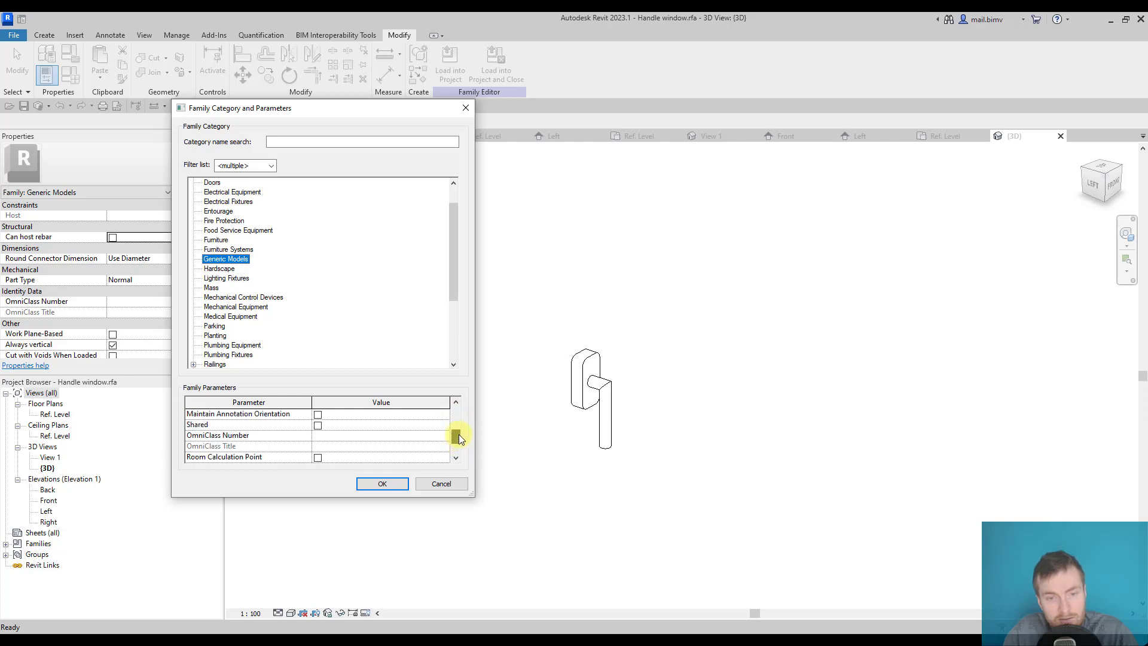
{"action": "left_click", "coordinate": [457, 402]}
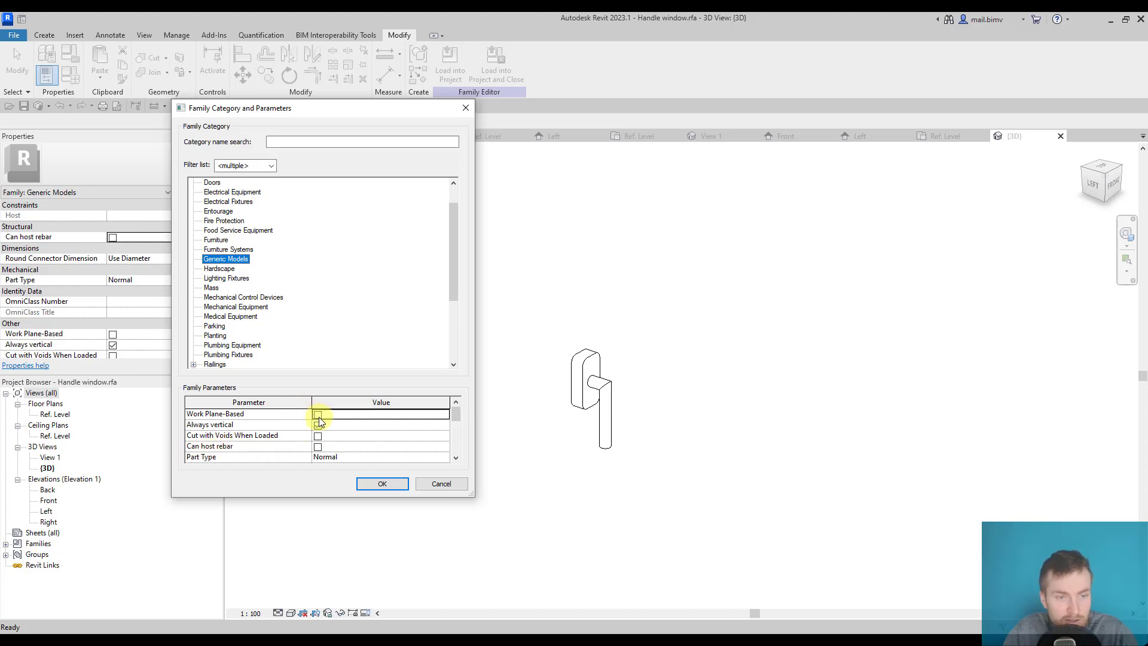
{"action": "left_click", "coordinate": [318, 415]}
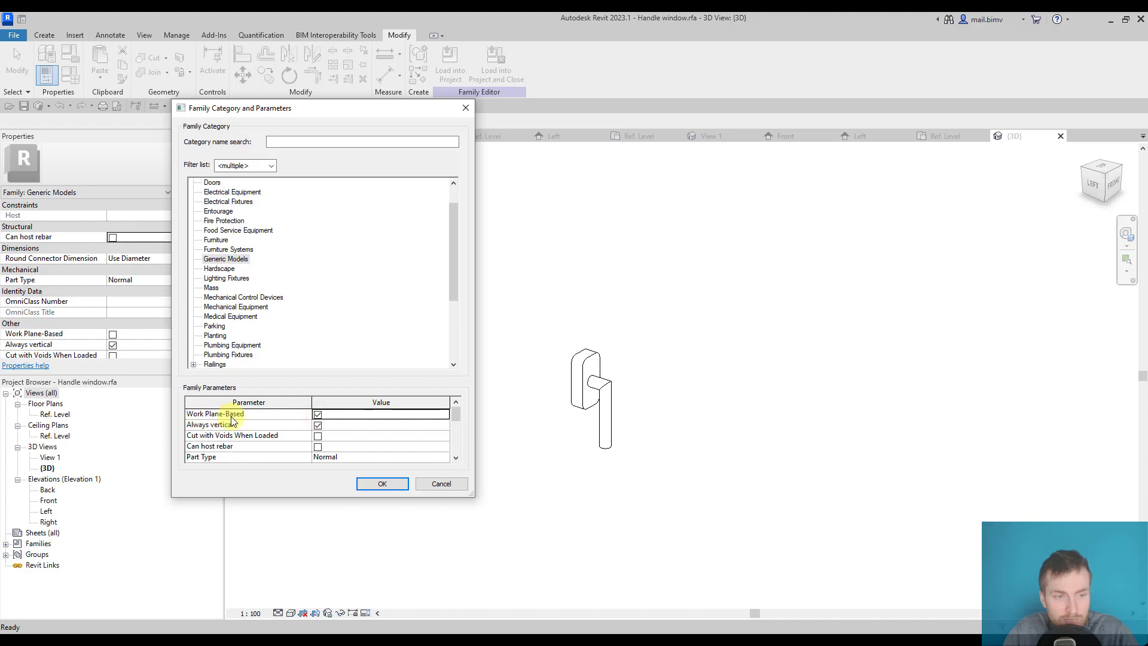
{"action": "left_click", "coordinate": [382, 483]}
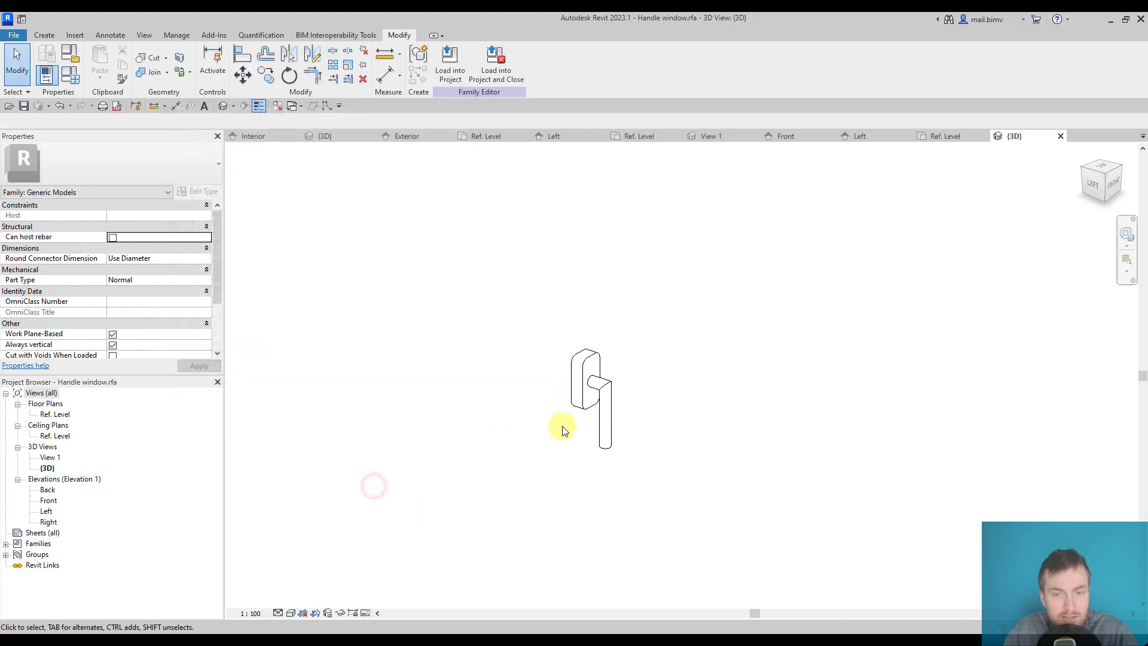
Step: Reload the updated handle into Family9, overwriting the existing version
{"action": "left_click", "coordinate": [450, 62]}
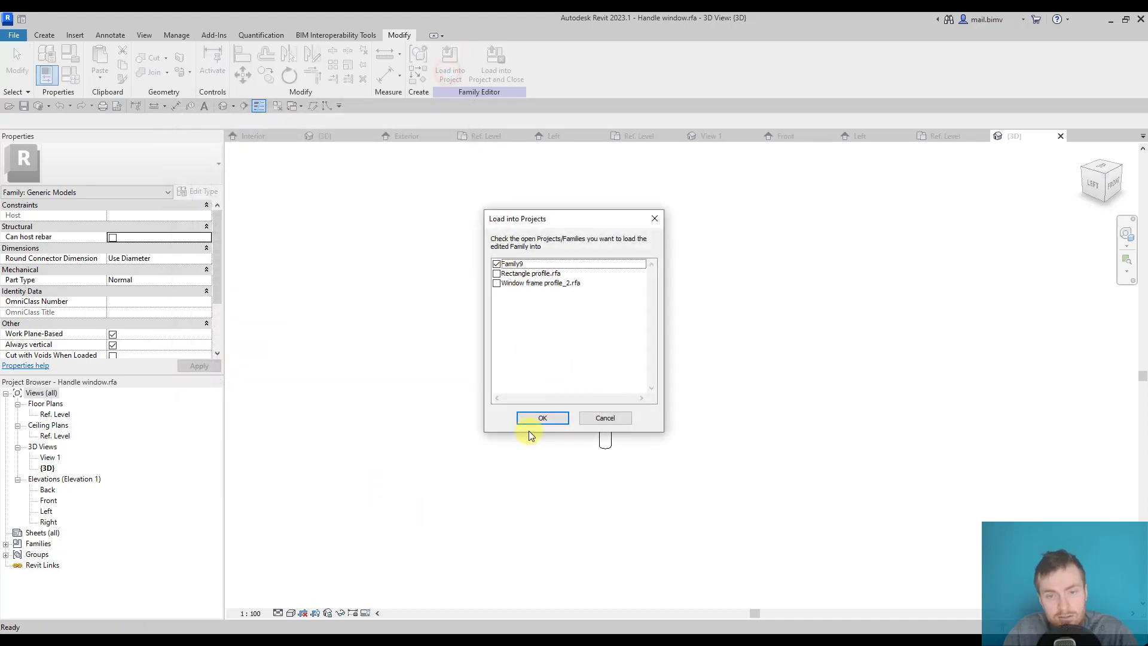
{"action": "left_click", "coordinate": [542, 417]}
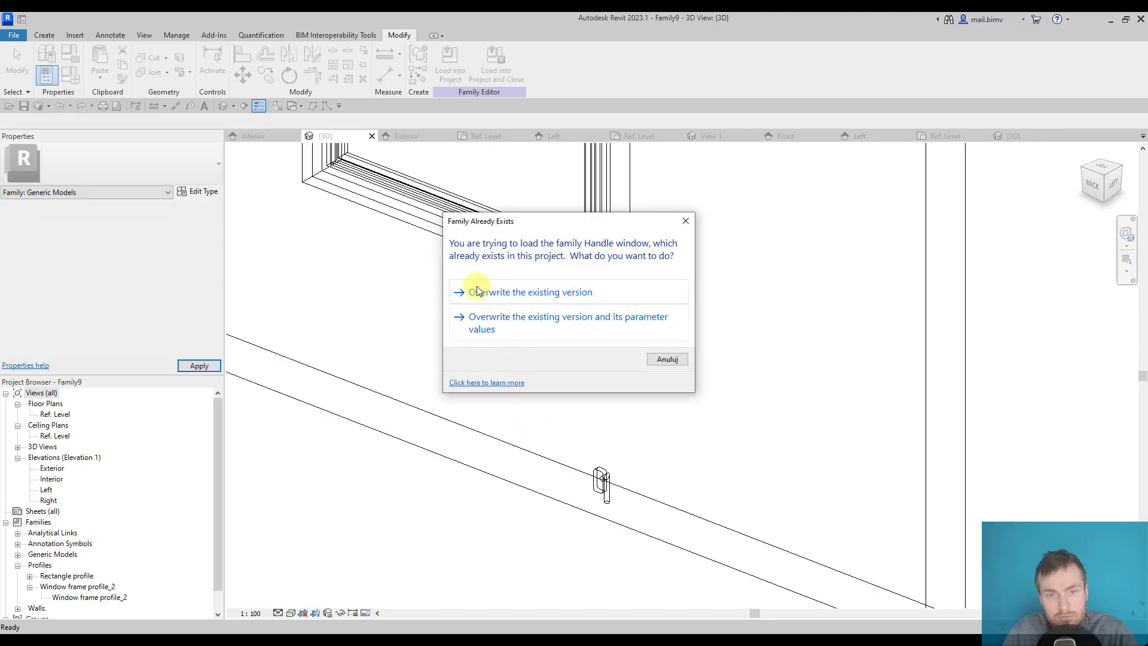
{"action": "left_click", "coordinate": [532, 292]}
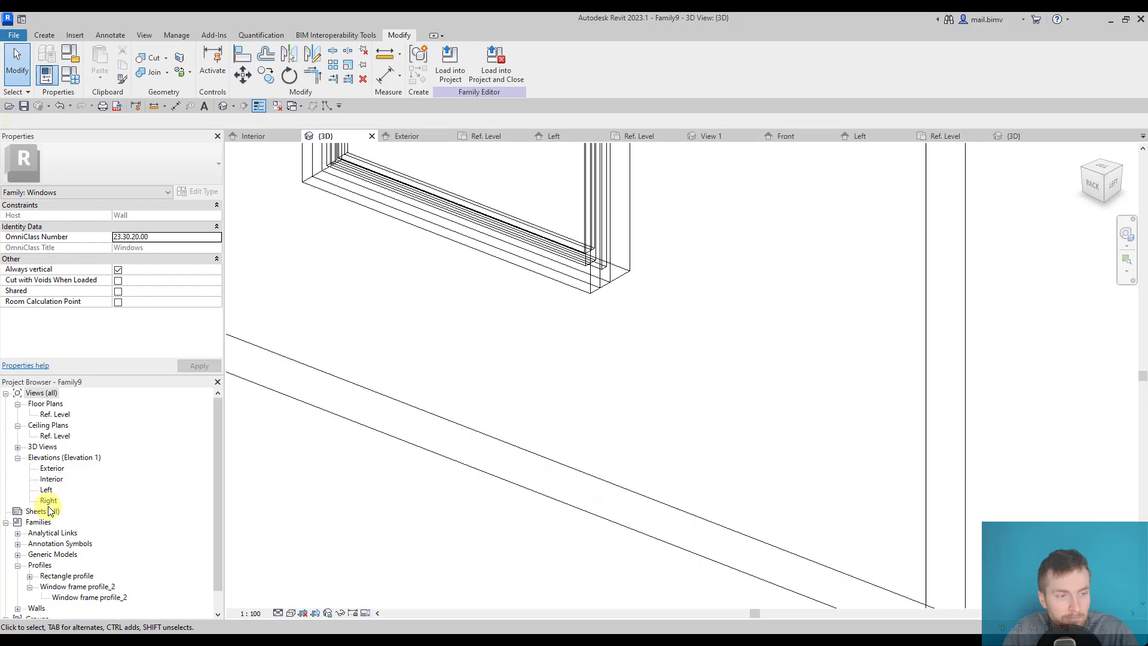
Step: Show Family9's Interior elevation and work from the Create tab
{"action": "double_click", "coordinate": [52, 479]}
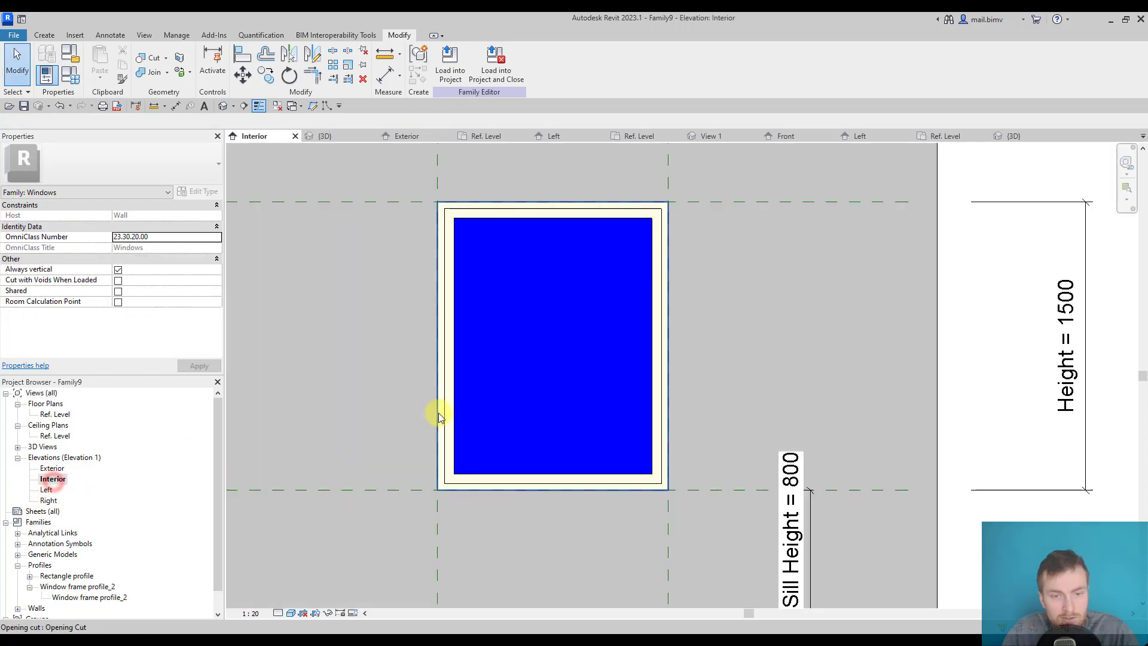
{"action": "left_click", "coordinate": [44, 35]}
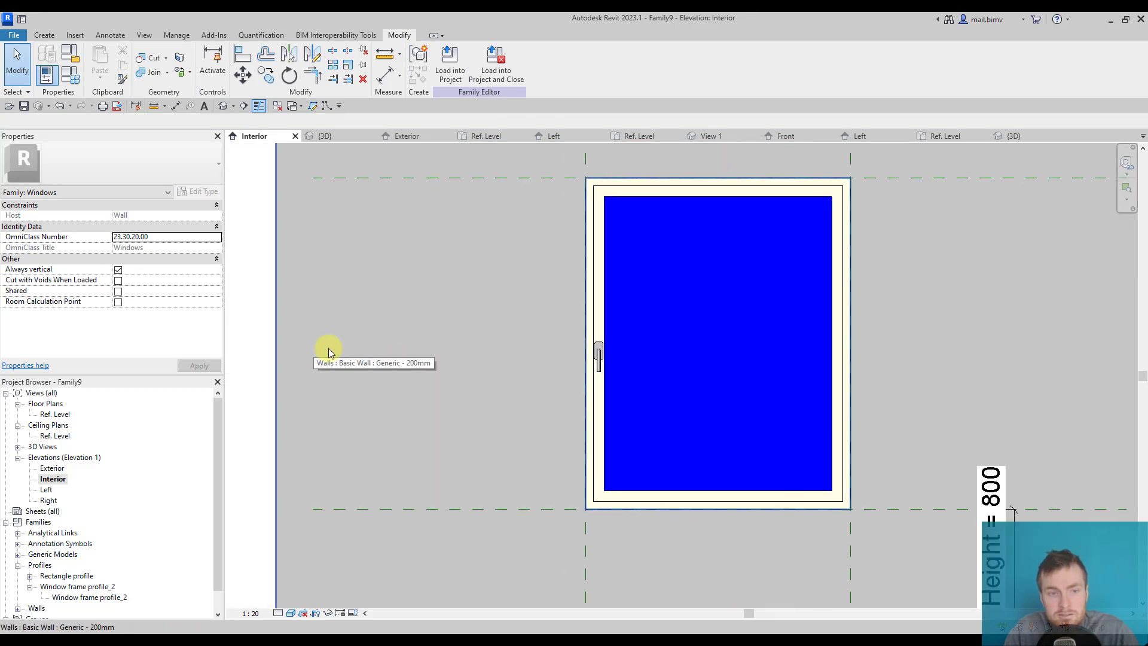
{"action": "left_click", "coordinate": [598, 350]}
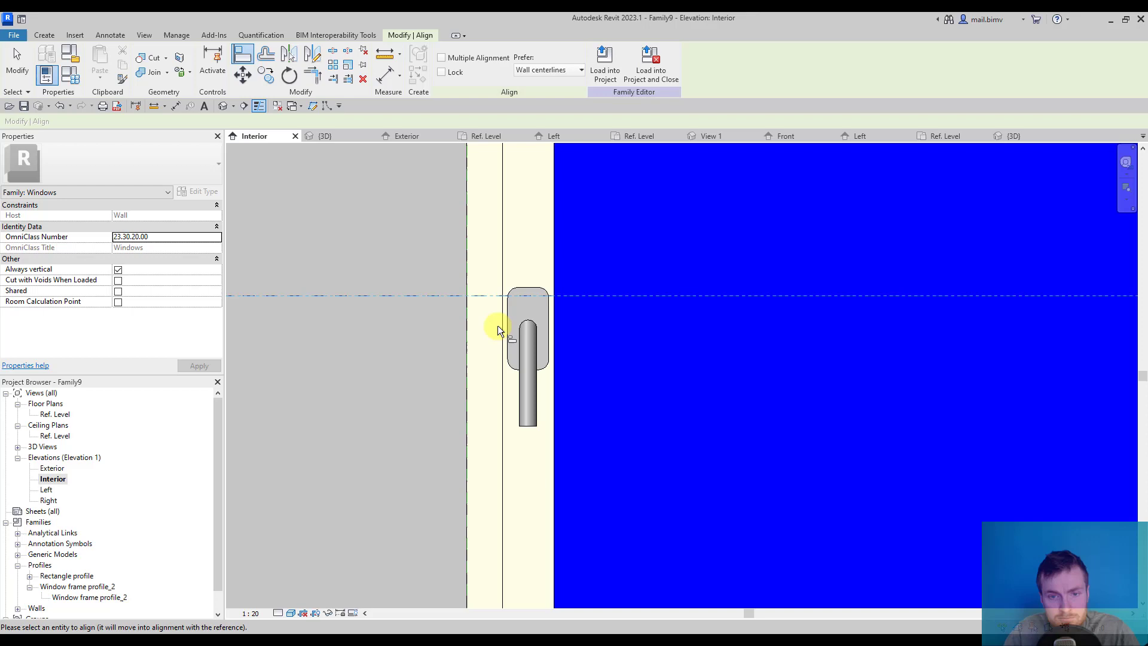
{"action": "mouse_move", "coordinate": [539, 333]}
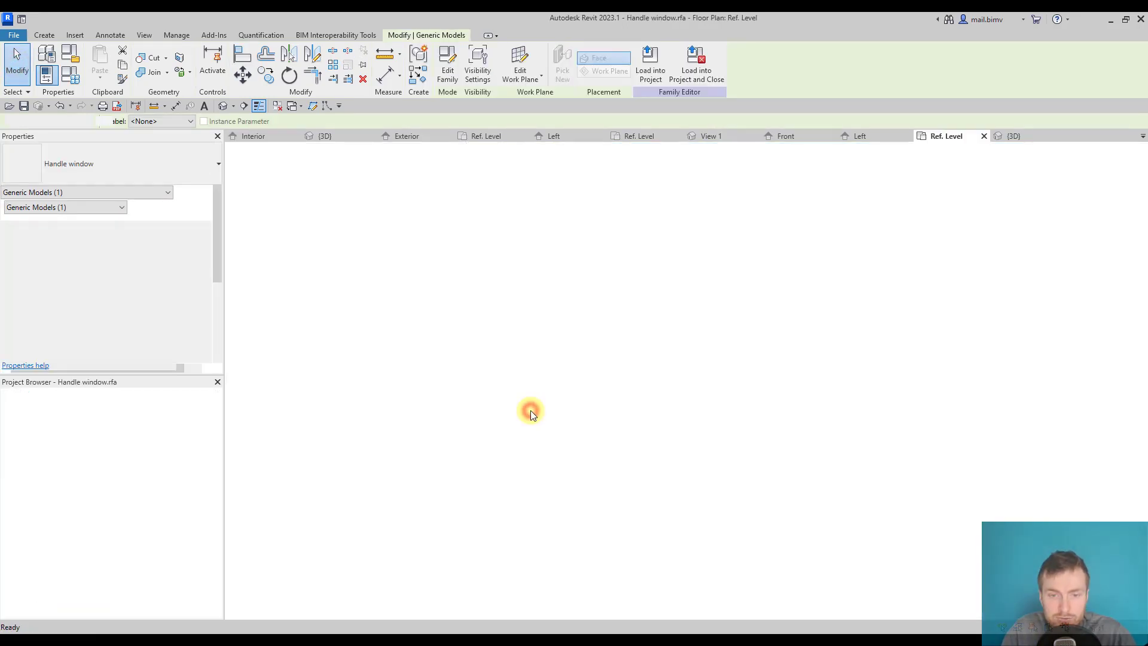
Step: Draw a horizontal reference plane across the handle family's Front elevation
{"action": "double_click", "coordinate": [46, 499]}
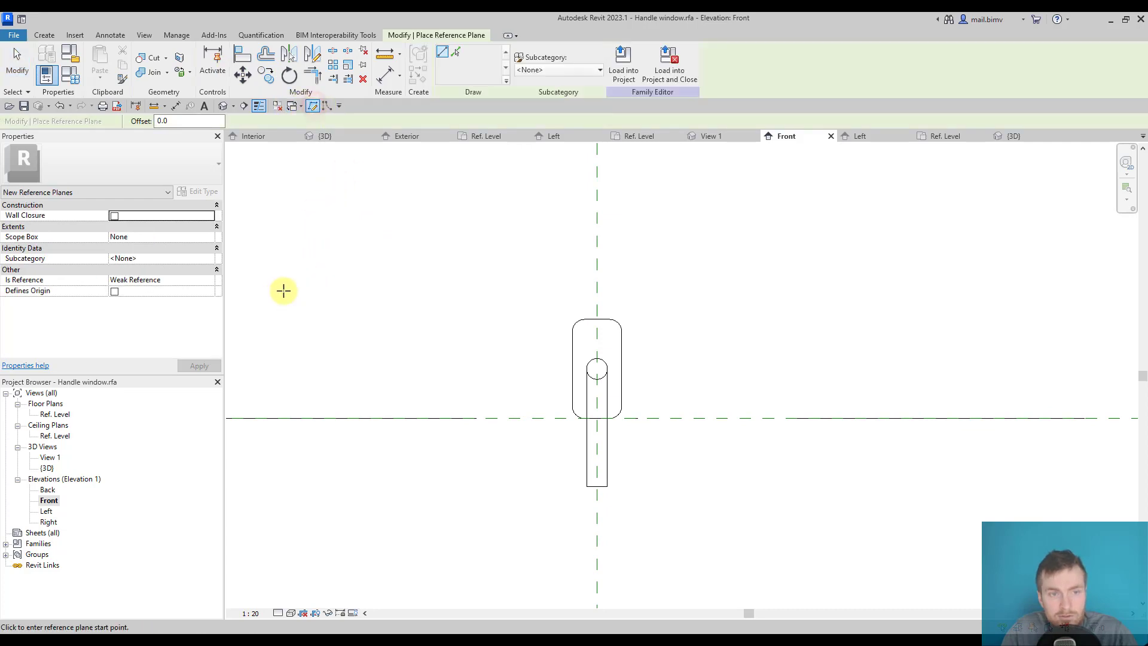
{"action": "left_click_drag", "start_coordinate": [283, 290], "coordinate": [747, 290]}
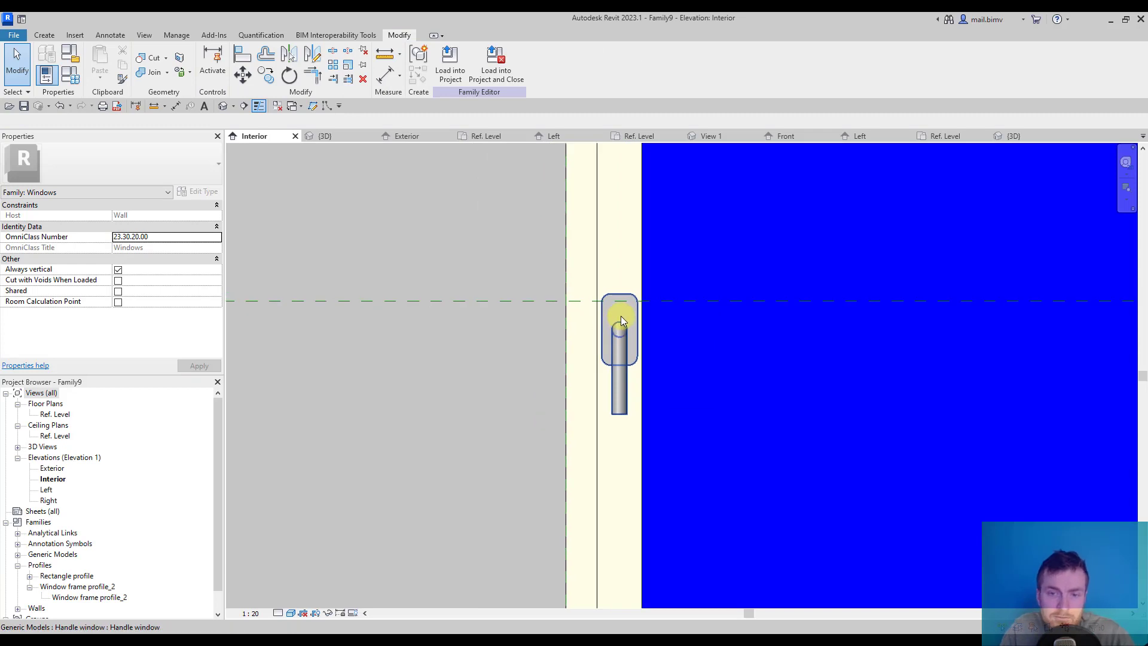
Step: Align the handle's top reference to Family9's horizontal reference plane
{"action": "left_click", "coordinate": [620, 330]}
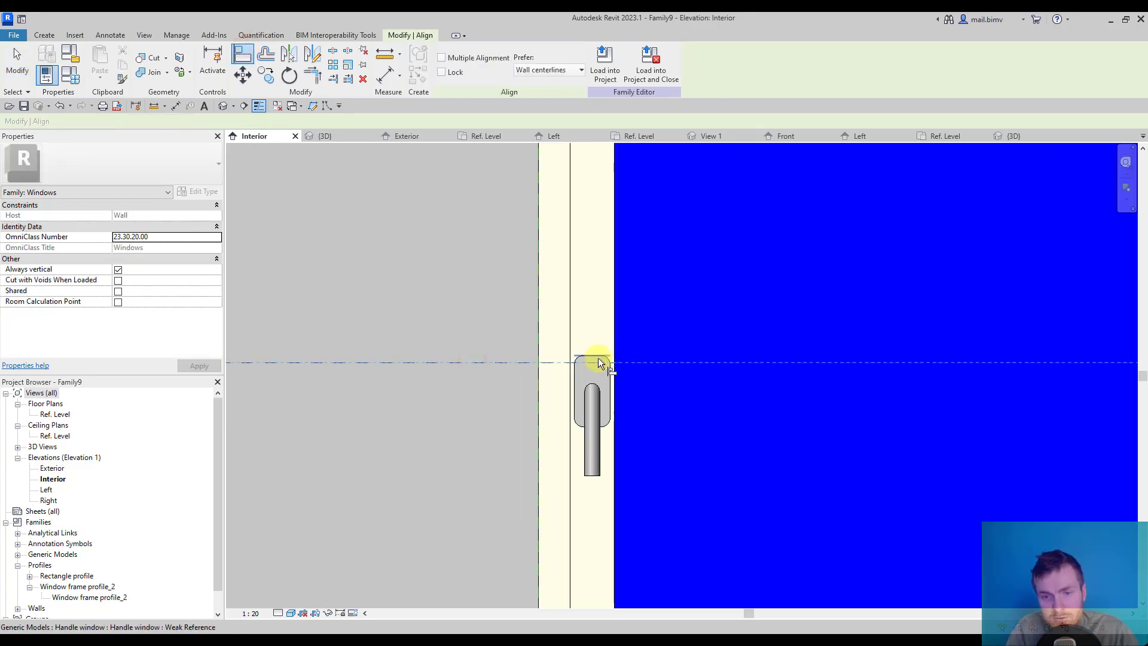
{"action": "left_click", "coordinate": [586, 359]}
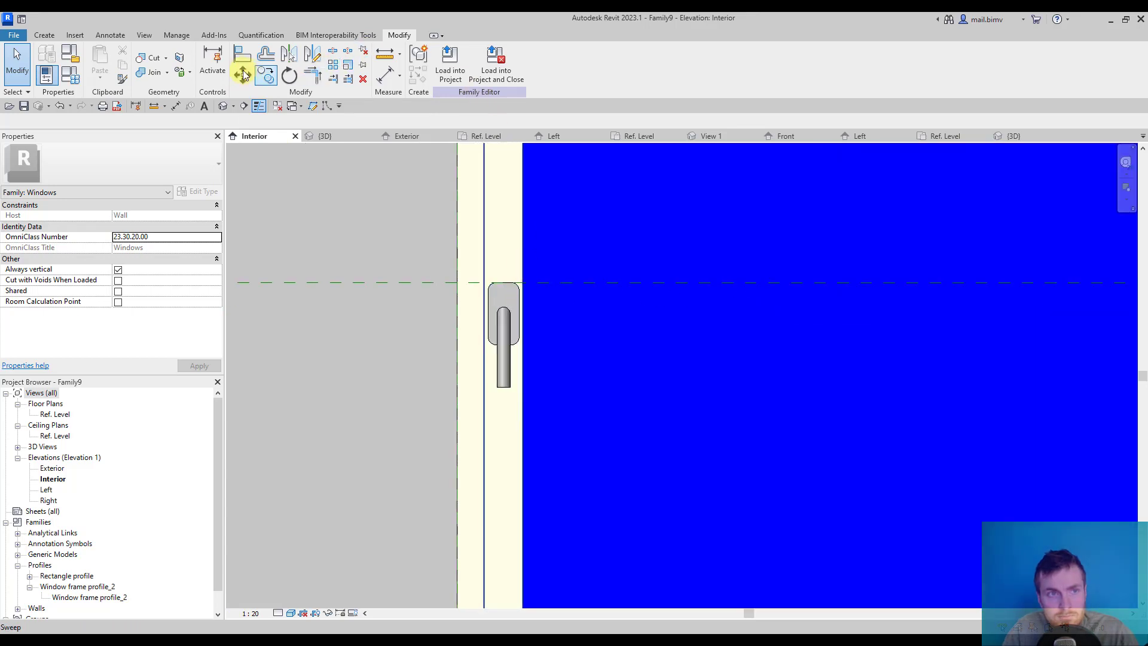
Step: Align and lock the handle's side to the frame edge, then open Edit Type
{"action": "left_click", "coordinate": [242, 73]}
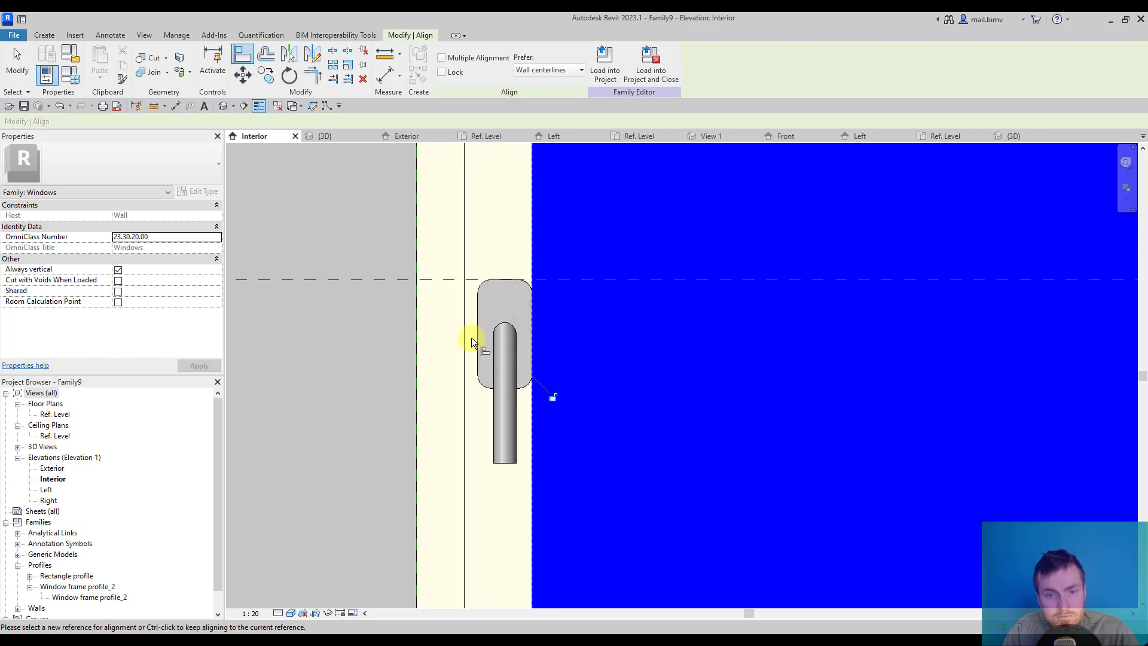
{"action": "mouse_move", "coordinate": [476, 344]}
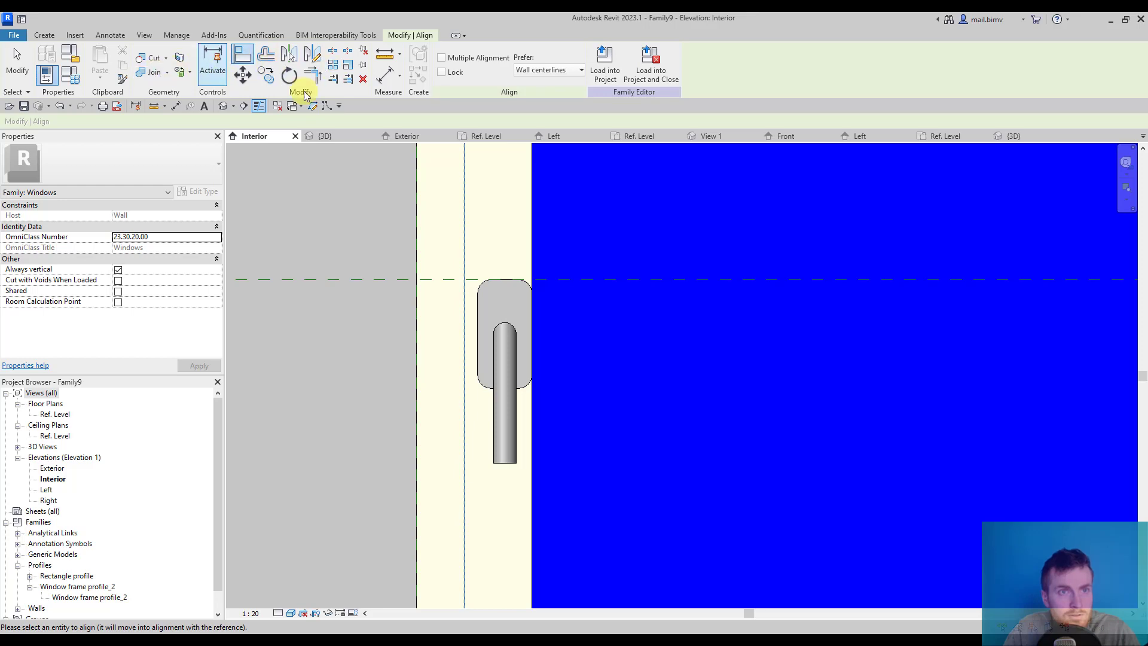
{"action": "left_click", "coordinate": [449, 61]}
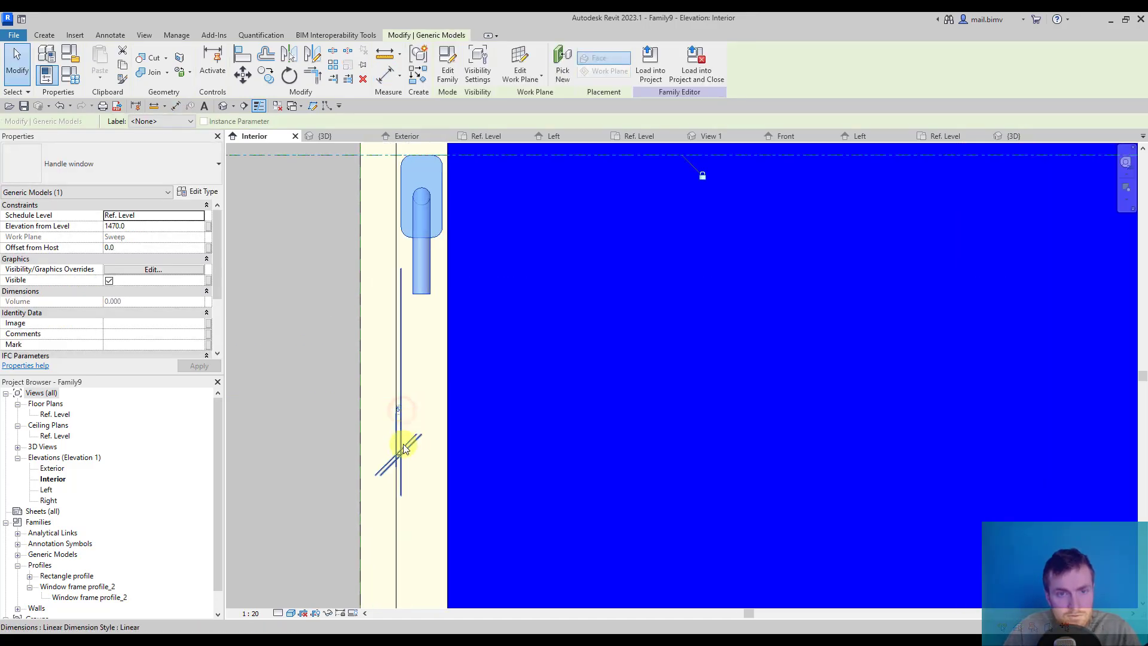
{"action": "left_click", "coordinate": [403, 452]}
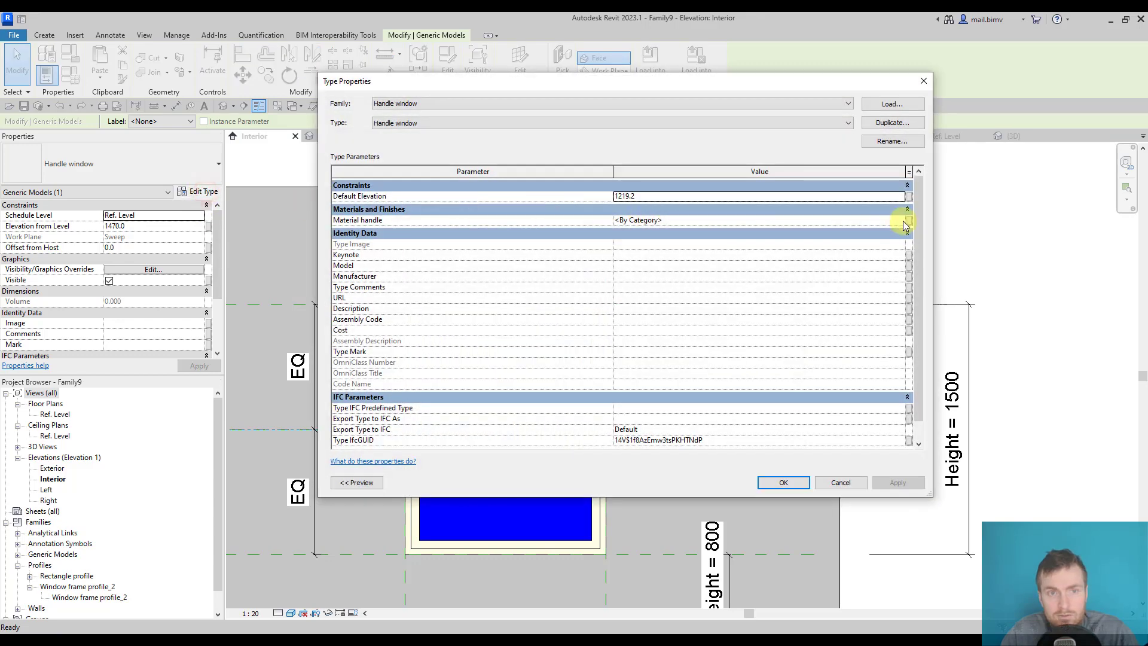
Step: Link the handle's material to the window's Material handle parameter and confirm
{"action": "left_click", "coordinate": [906, 219]}
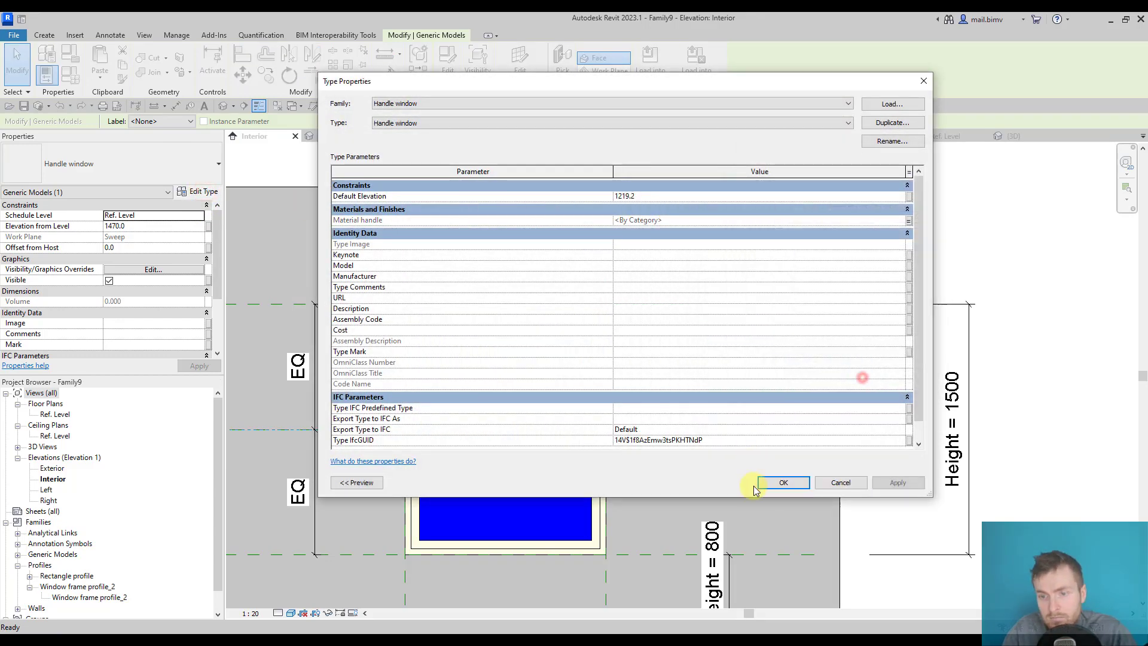
{"action": "left_click", "coordinate": [783, 482]}
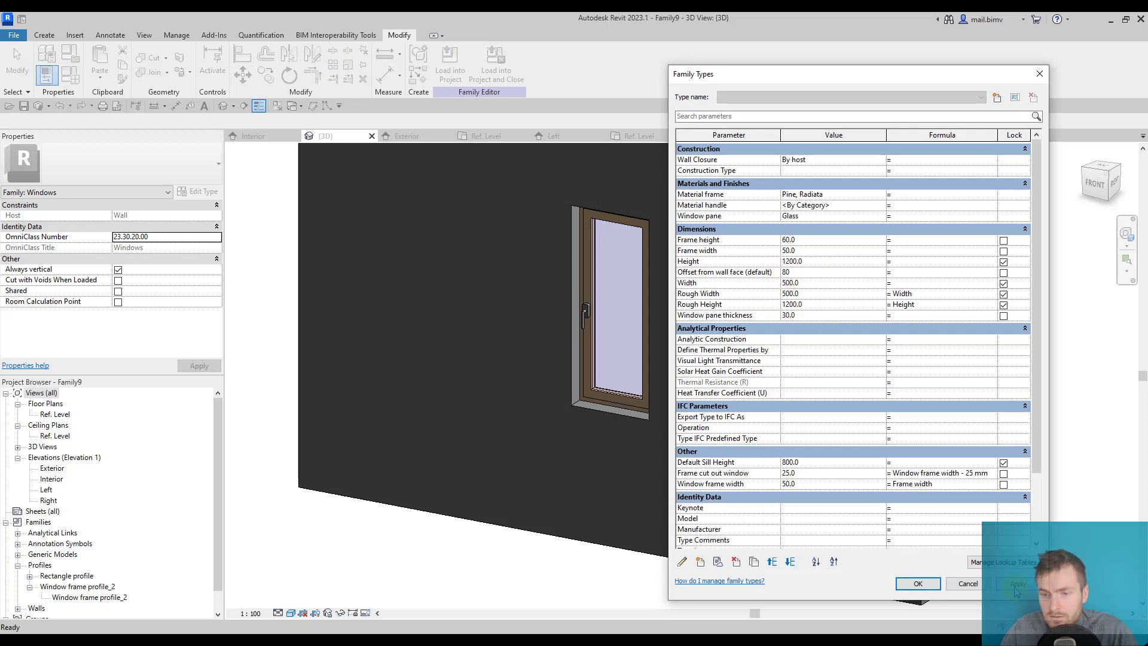
Step: Close Family Types, select the handle, and switch to the Ref. Level floor plan
{"action": "left_click", "coordinate": [916, 584]}
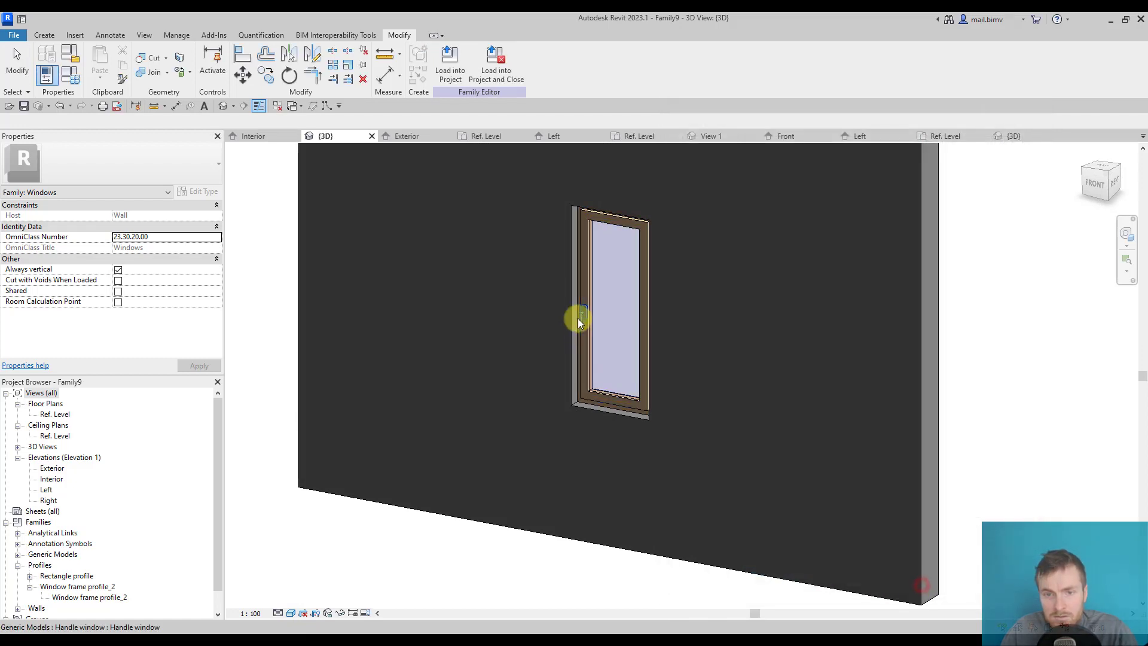
{"action": "left_click", "coordinate": [578, 323]}
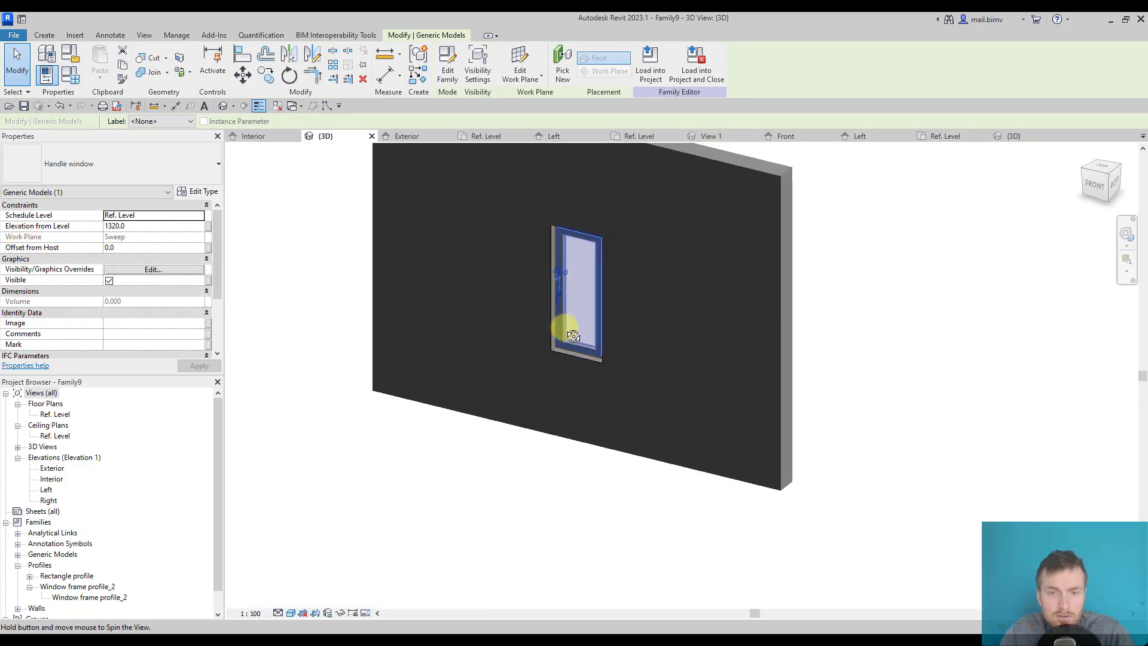
{"action": "double_click", "coordinate": [55, 414]}
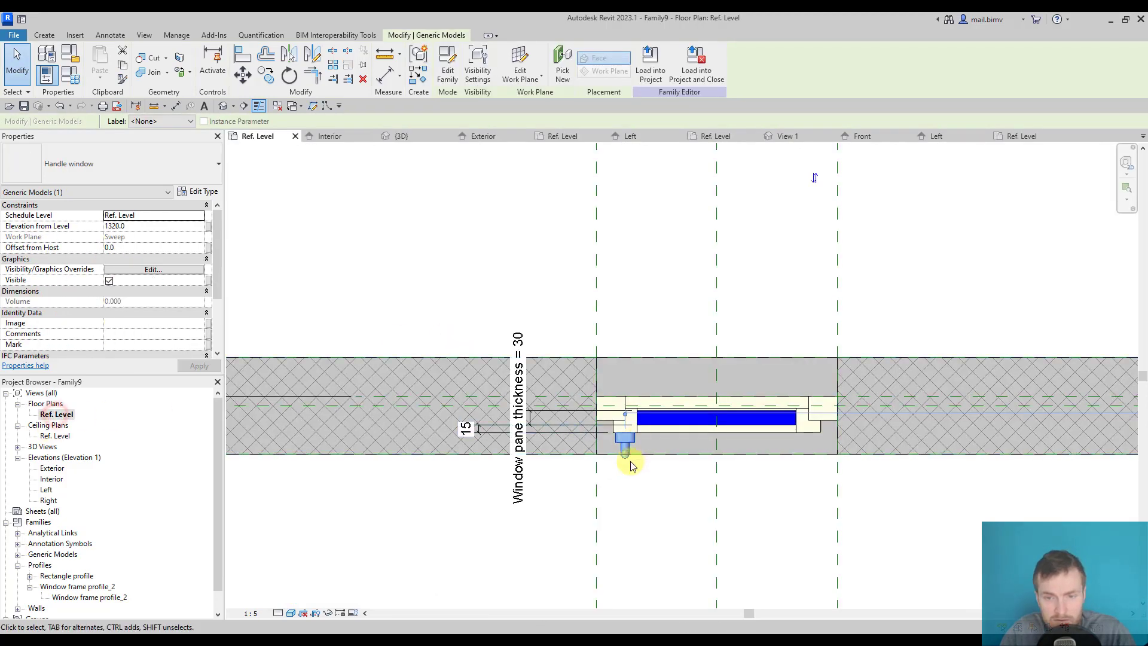